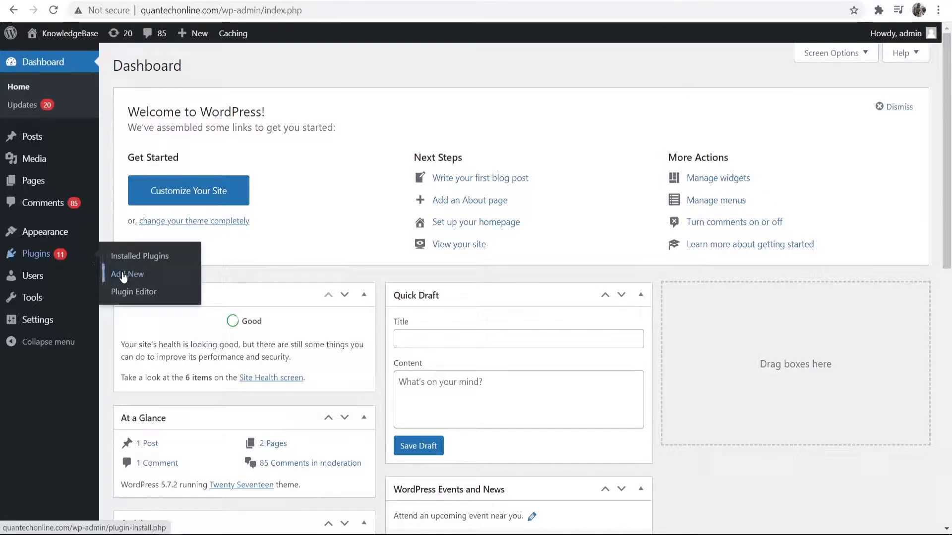
- Search the plugin directory for 'woo' and install the WooCommerce plugin
left_click(127, 274)
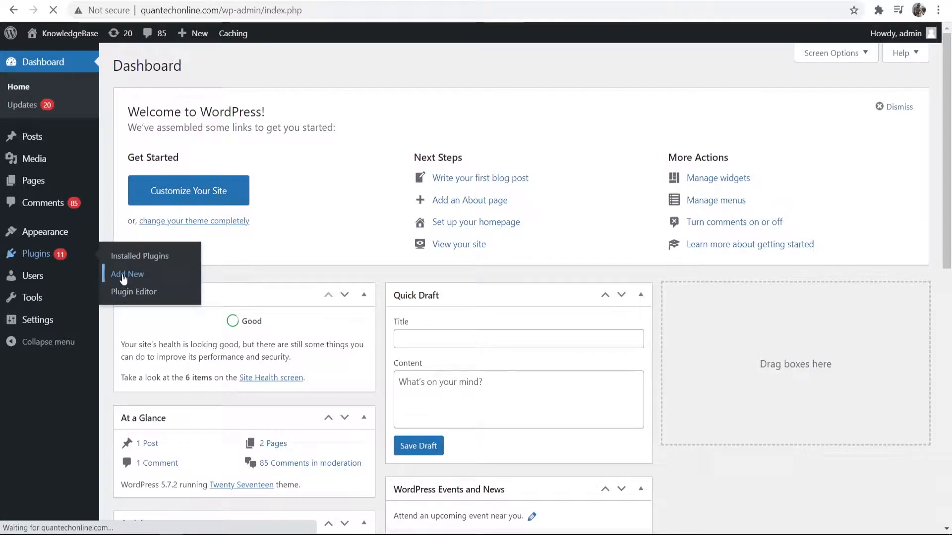
left_click(127, 274)
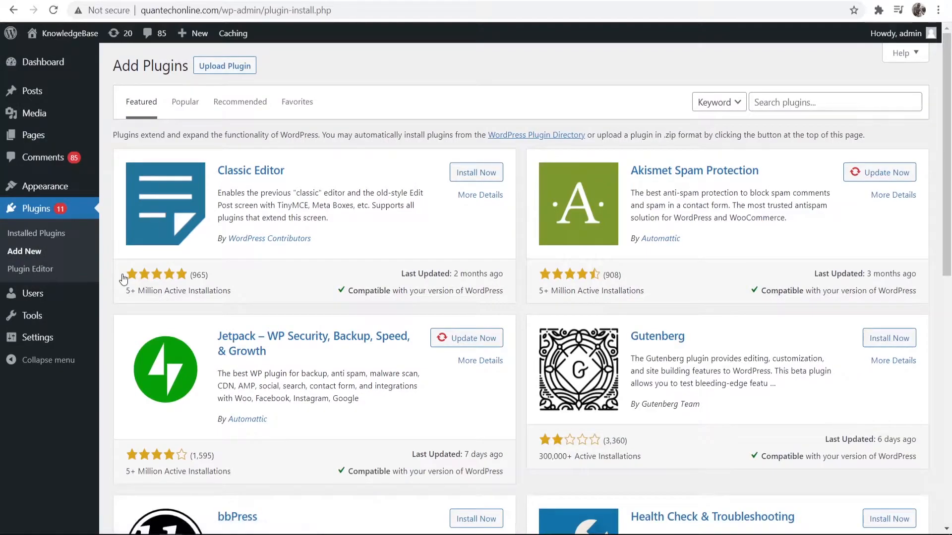
mouse_move(697, 185)
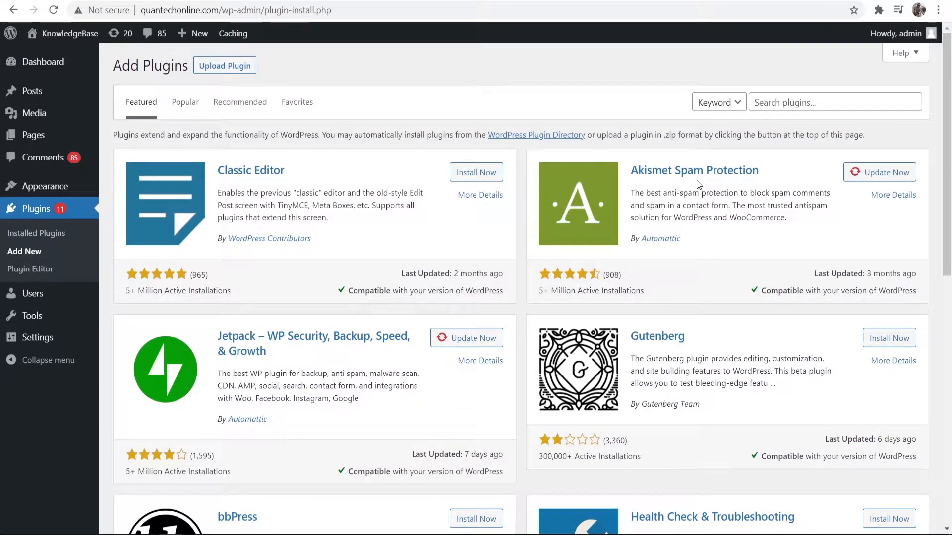
mouse_move(813, 123)
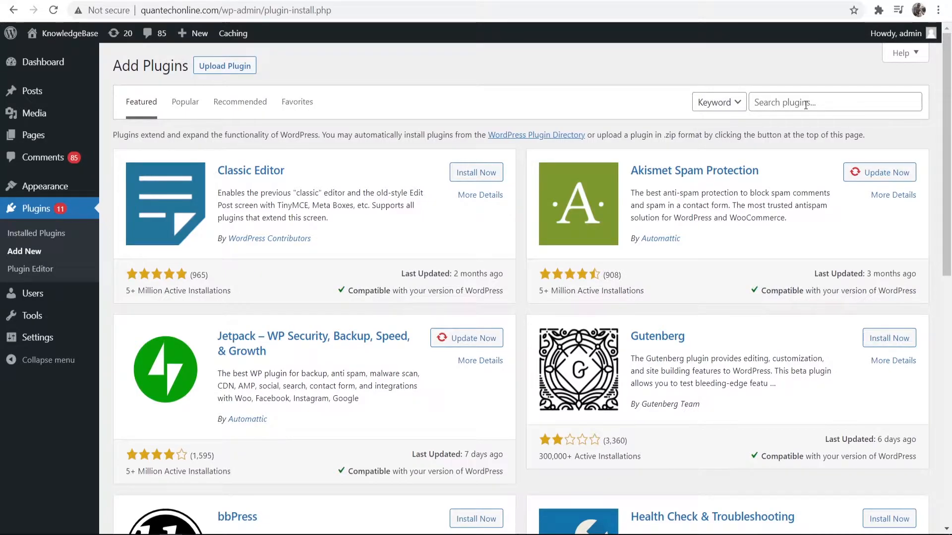
left_click(835, 102)
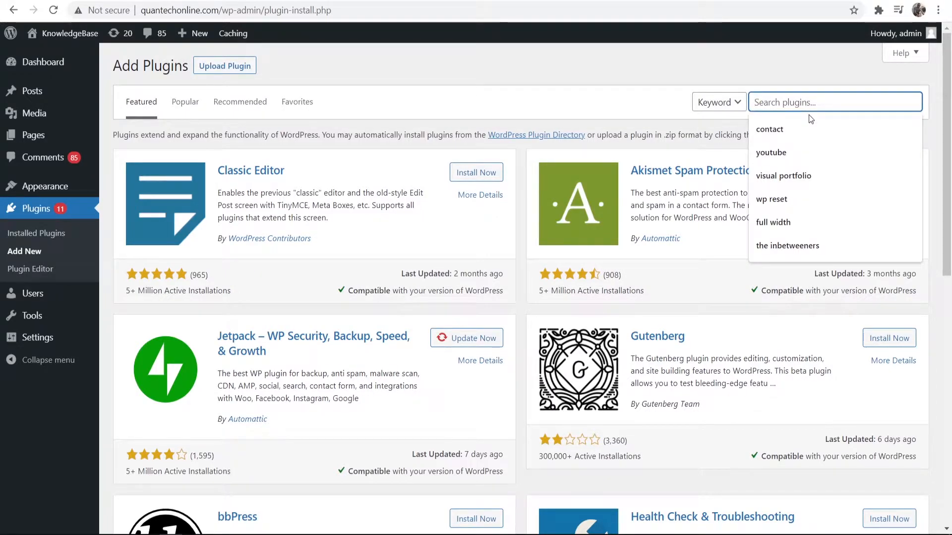
type("woo")
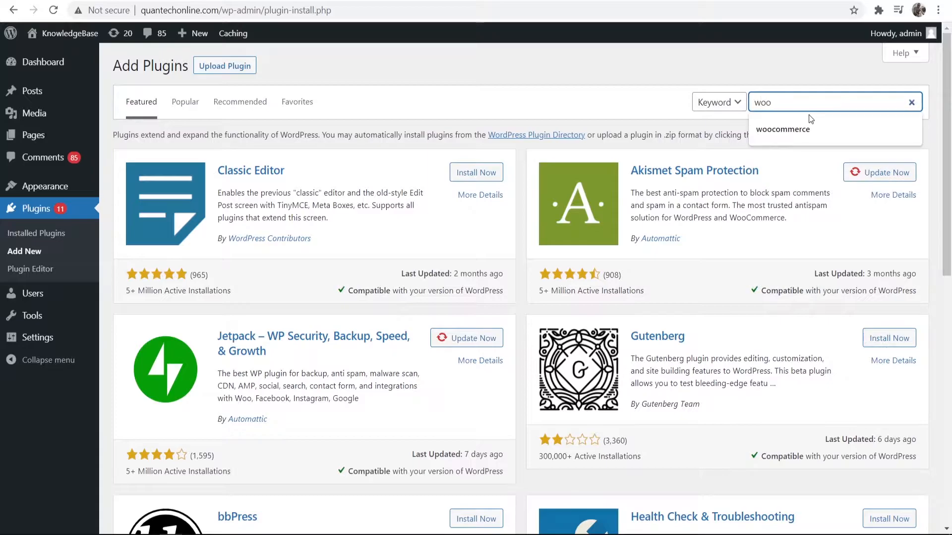
left_click(783, 129)
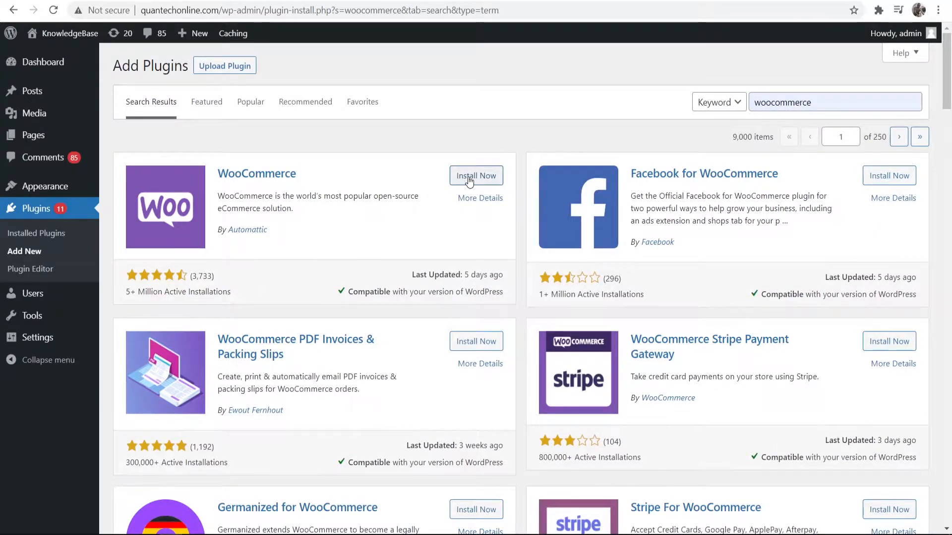
left_click(476, 176)
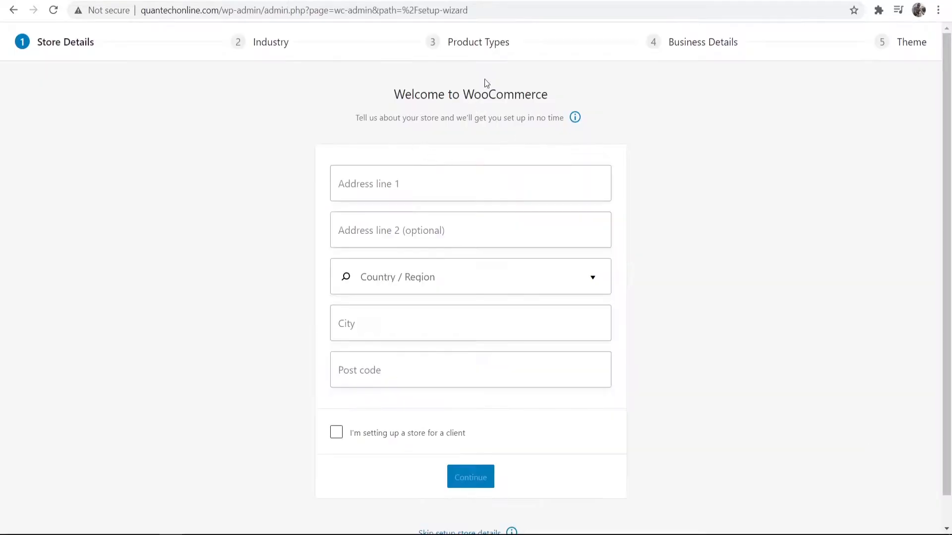
mouse_move(477, 113)
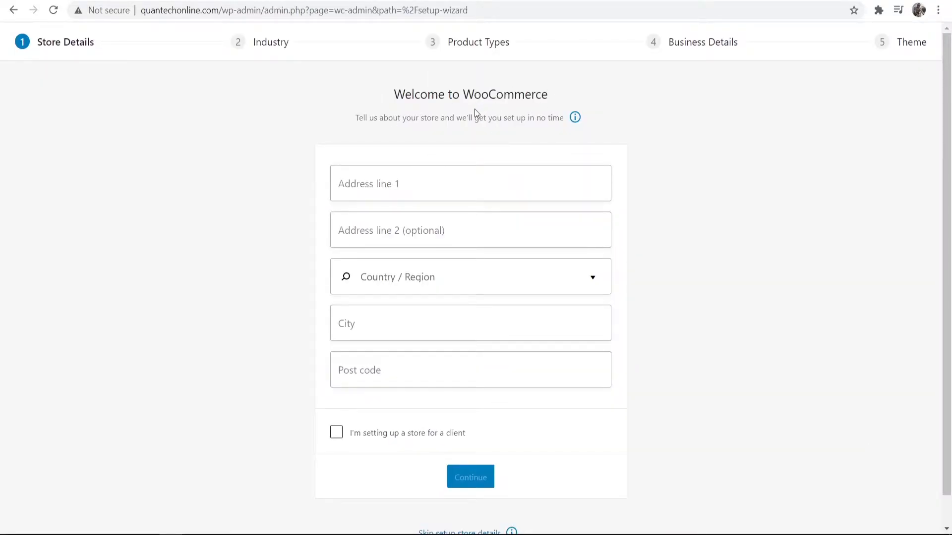
mouse_move(468, 114)
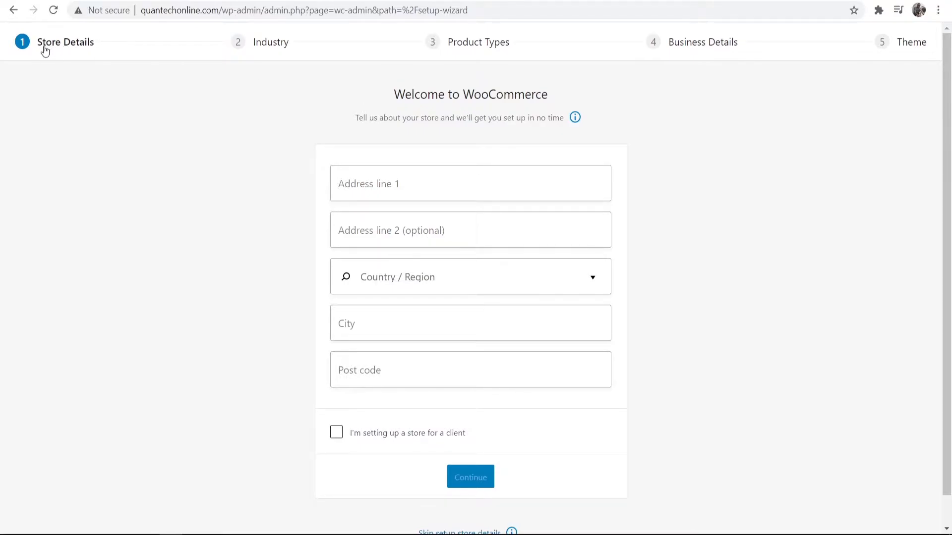
mouse_move(266, 39)
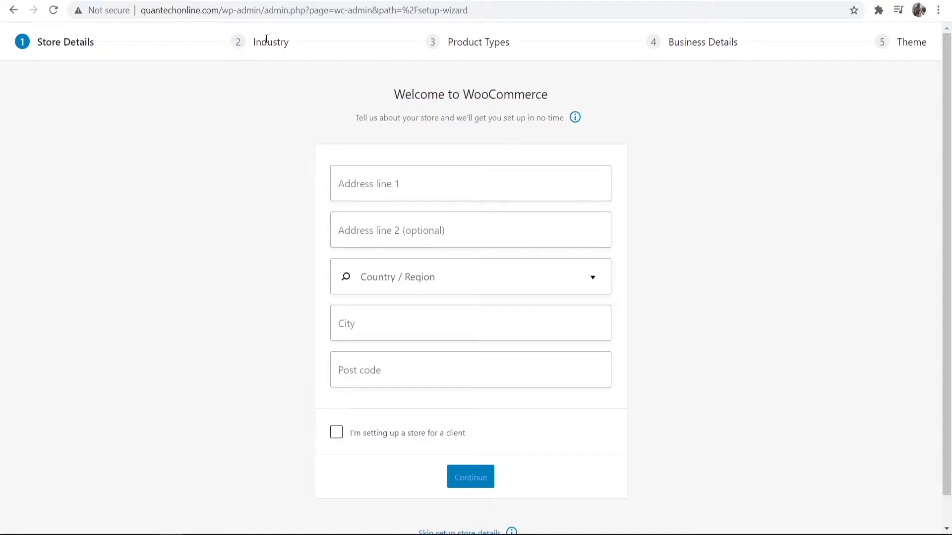
mouse_move(569, 40)
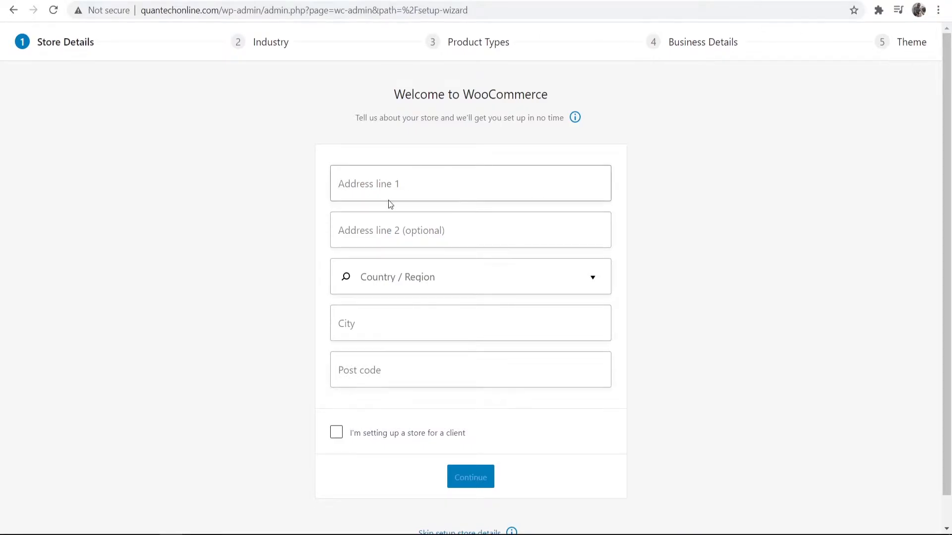
- Enter the store's address on the Store Details step of the setup wizard
left_click(470, 477)
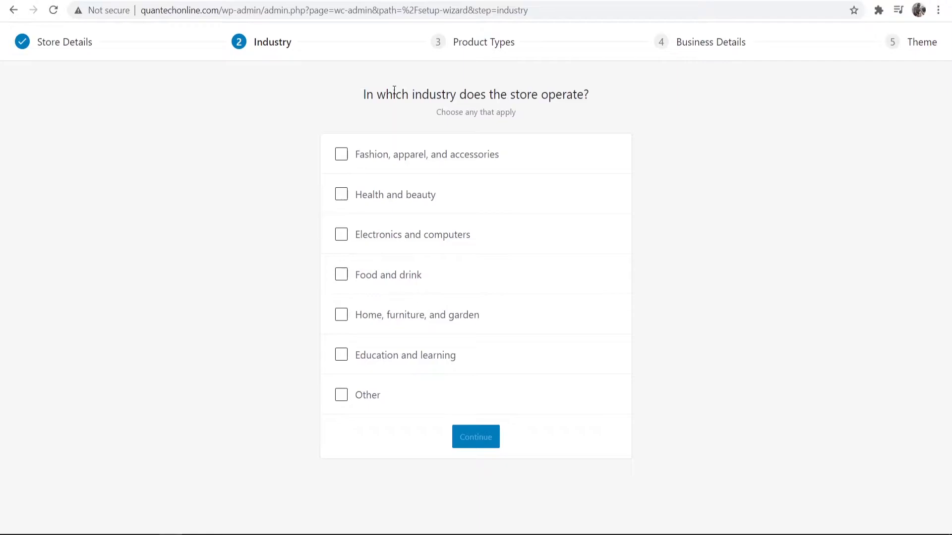
mouse_move(423, 297)
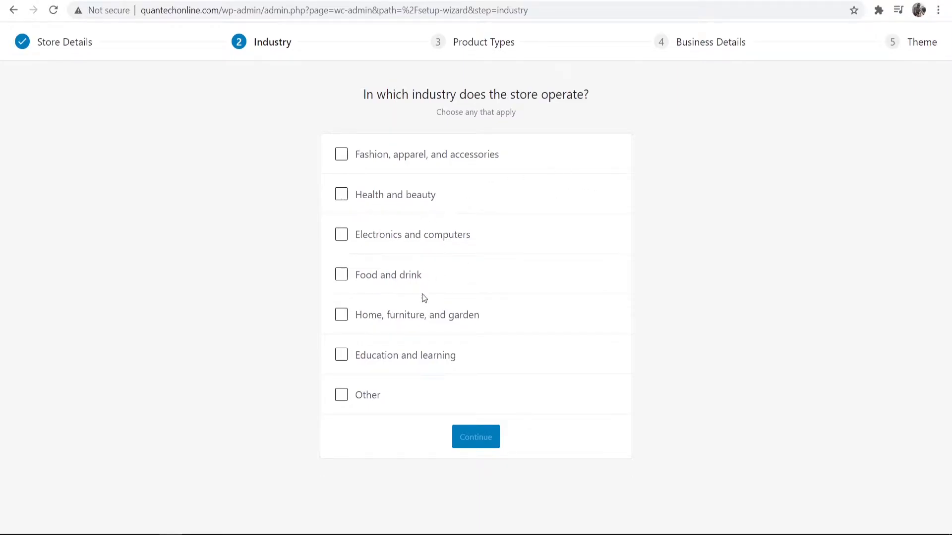
mouse_move(348, 406)
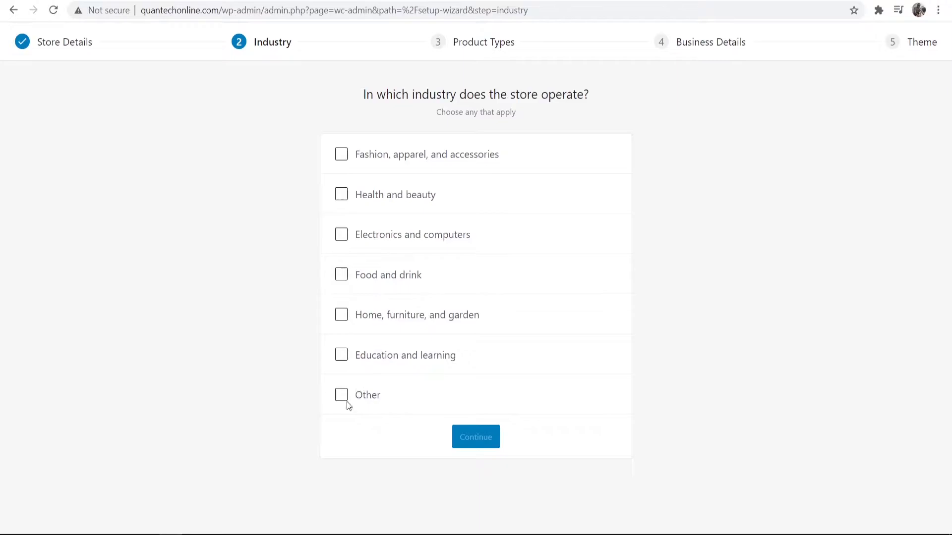
- Choose Education and learning as industry, then untick Physical products and tick Downloads
left_click(341, 355)
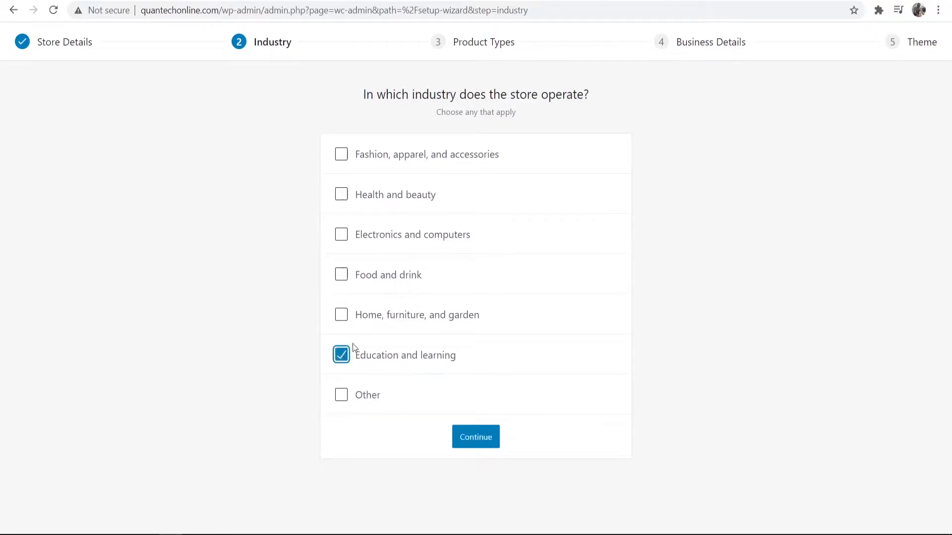
mouse_move(474, 436)
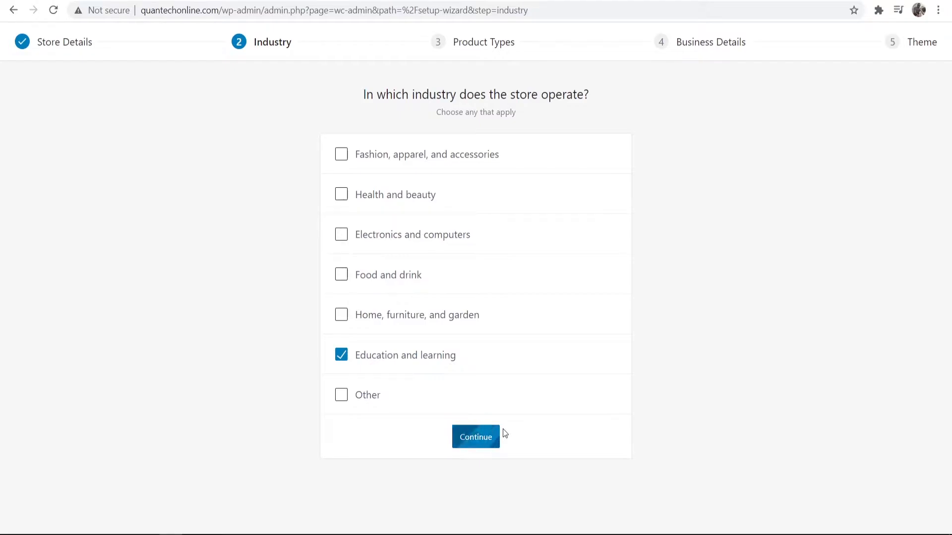
left_click(476, 437)
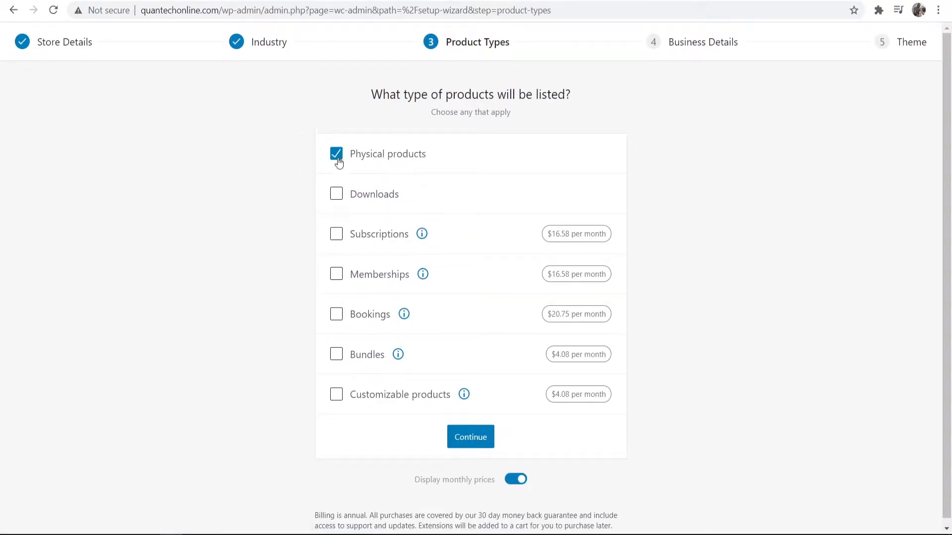
left_click(337, 154)
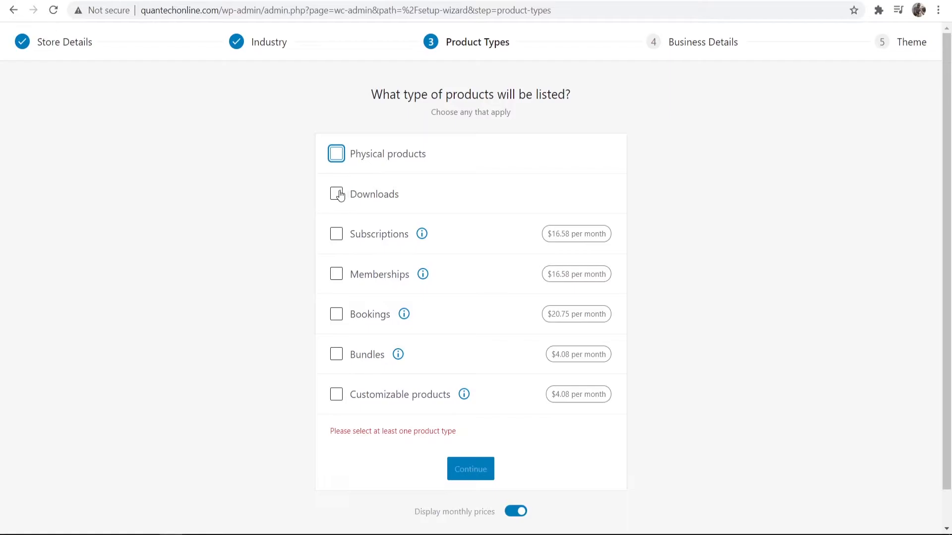
left_click(336, 193)
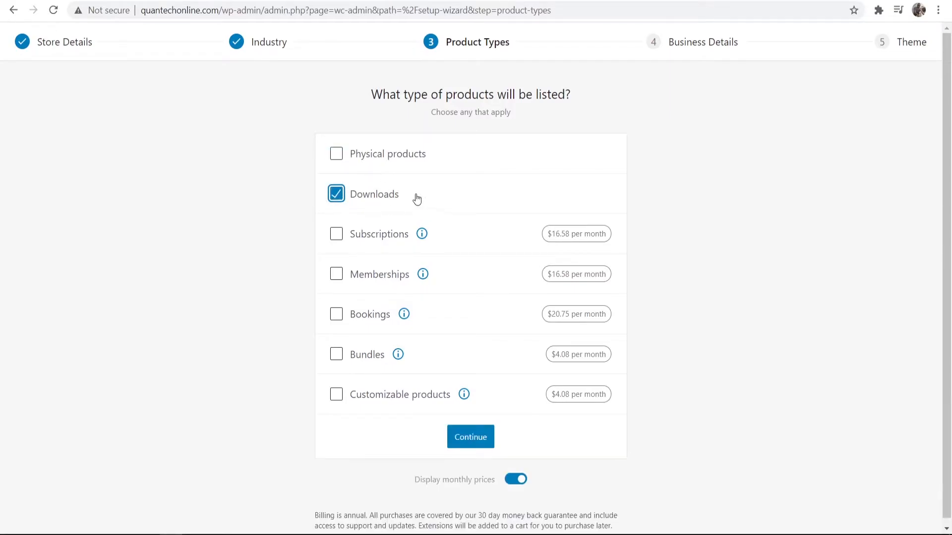
mouse_move(534, 447)
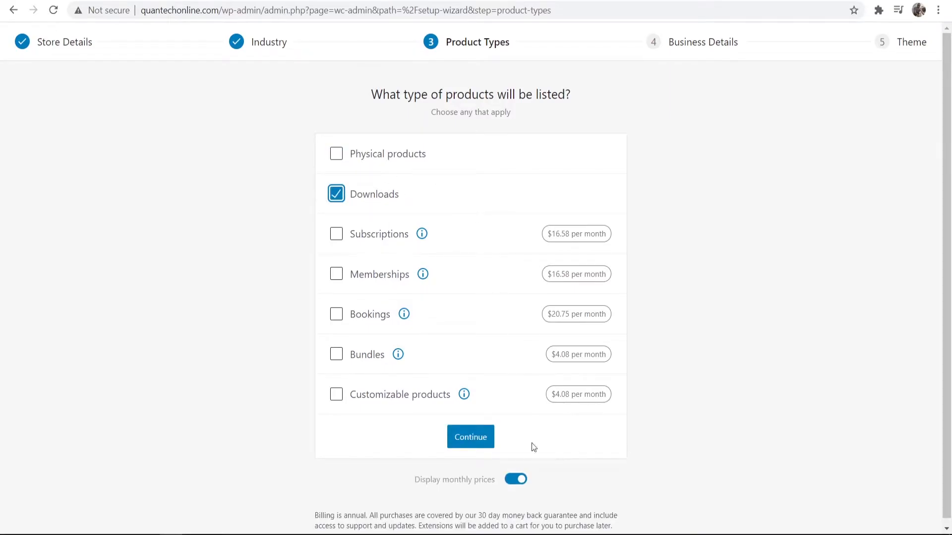
mouse_move(470, 437)
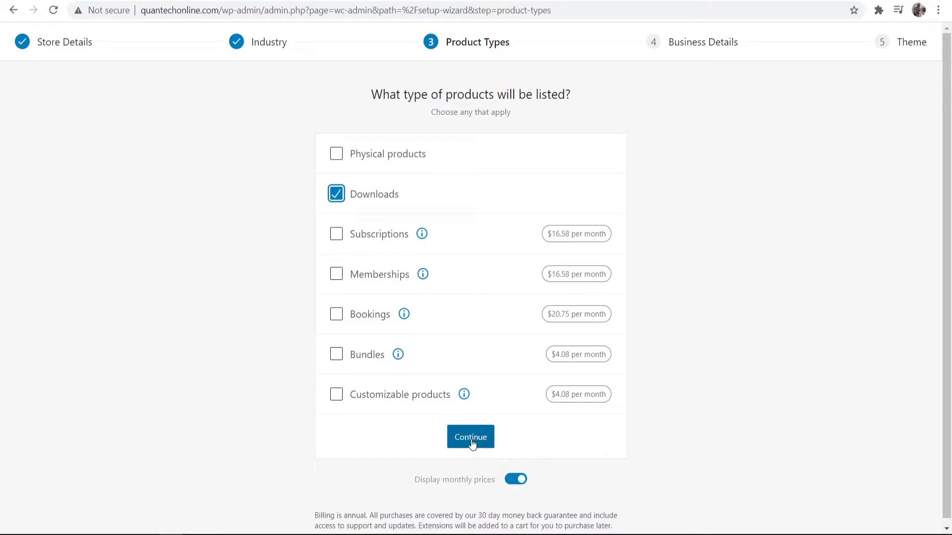
- Set business details to 1 - 10 products, selling nowhere else, and decline recommended features
left_click(470, 437)
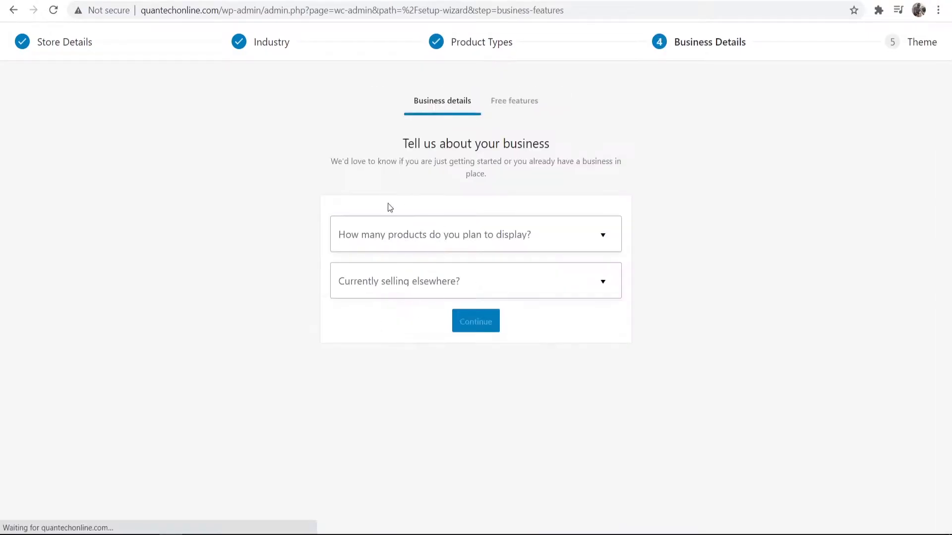
mouse_move(468, 166)
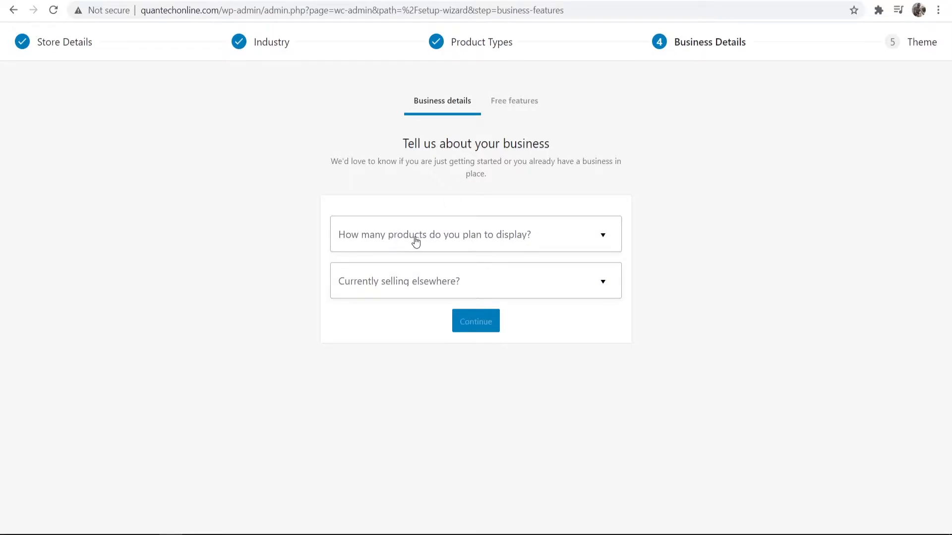
left_click(475, 234)
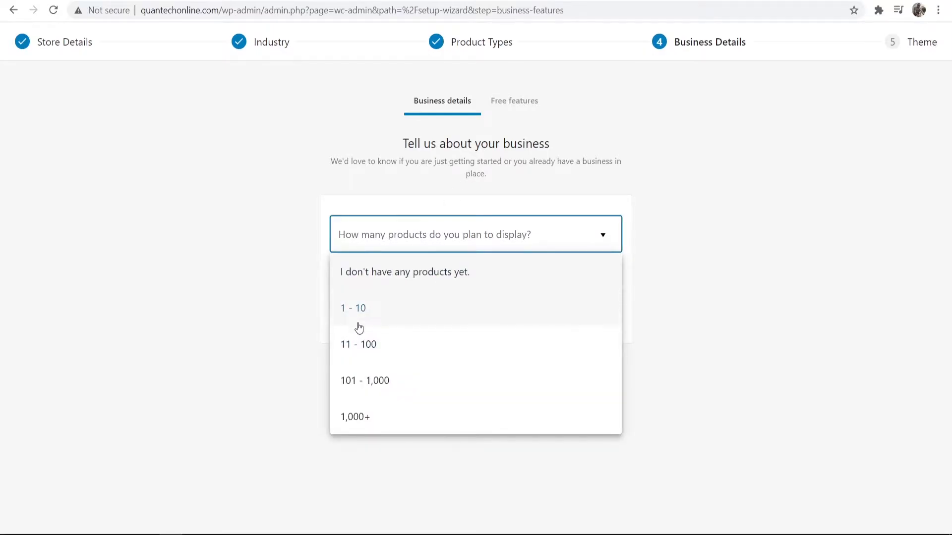
left_click(353, 308)
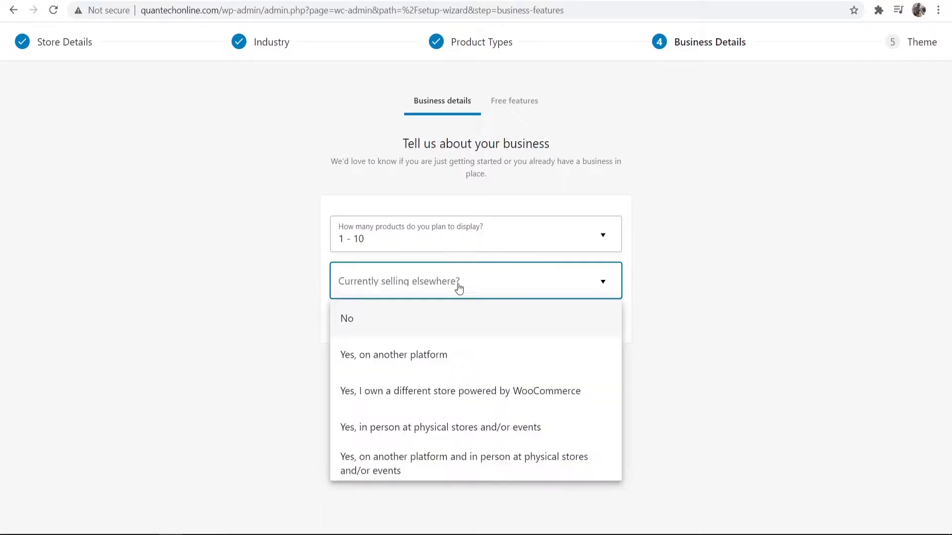
left_click(347, 318)
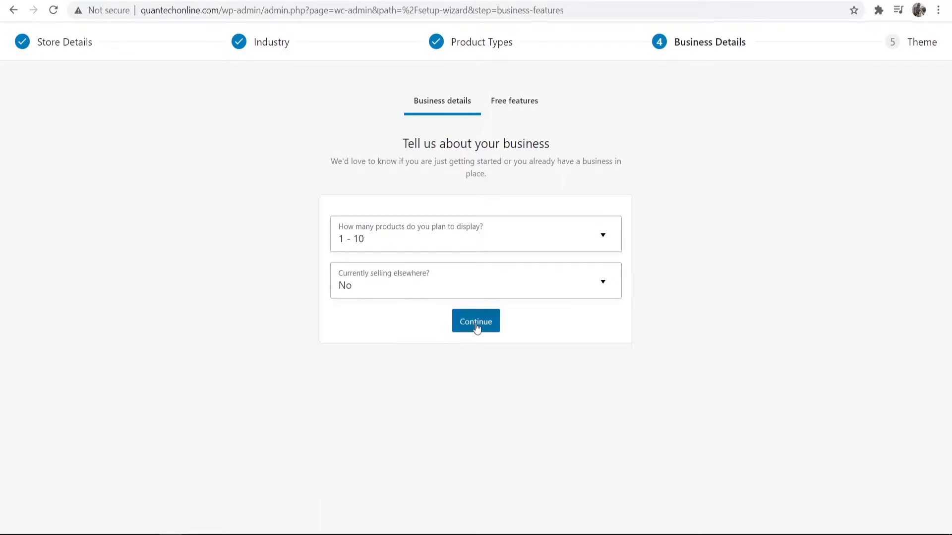
left_click(475, 322)
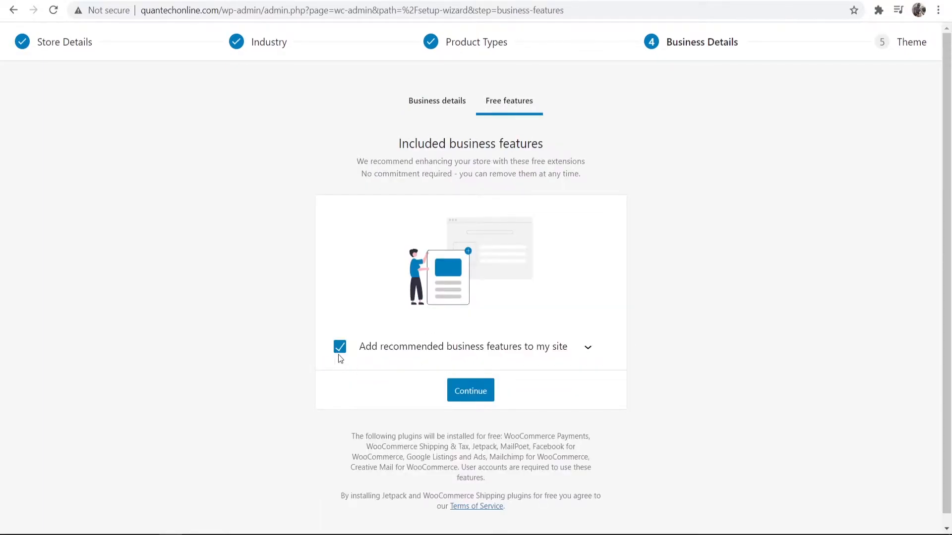
left_click(340, 347)
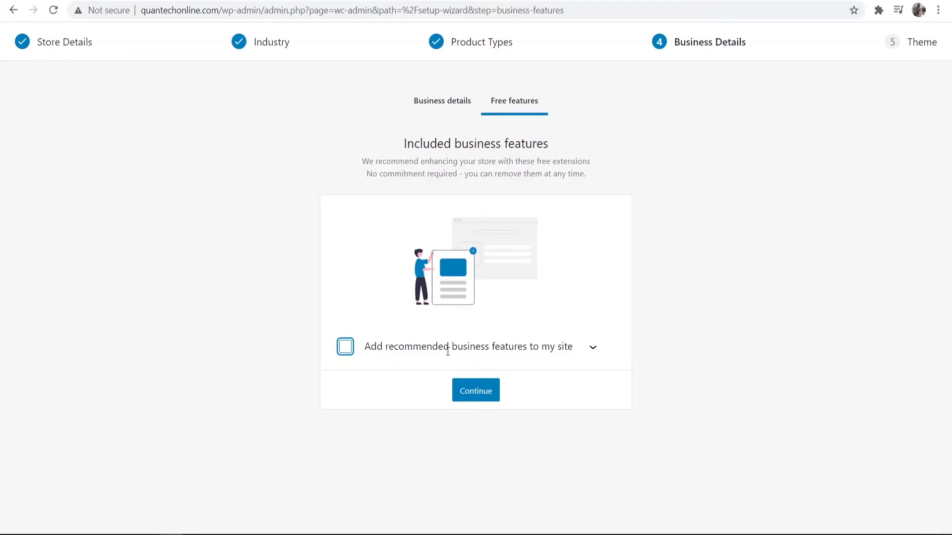
left_click(475, 391)
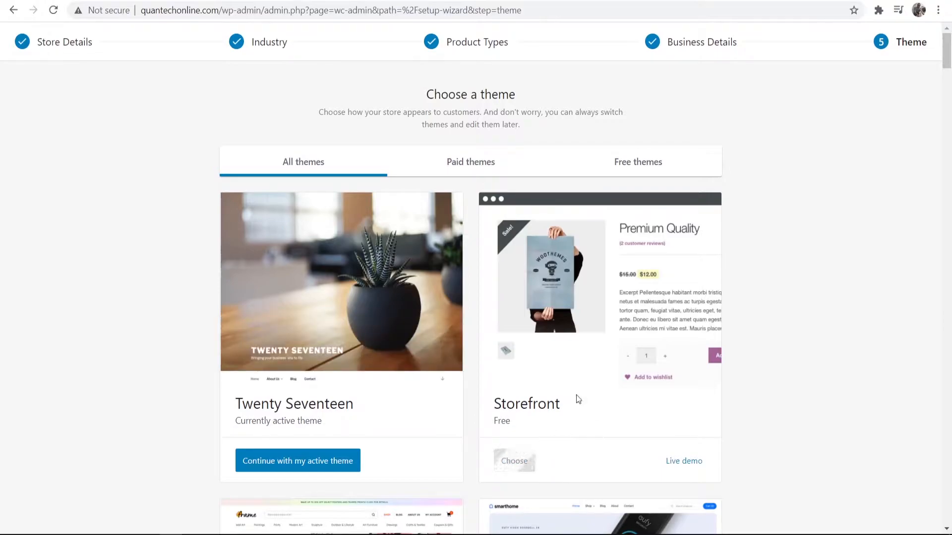
- Install and activate Storefront as the theme and continue with it active
left_click(514, 461)
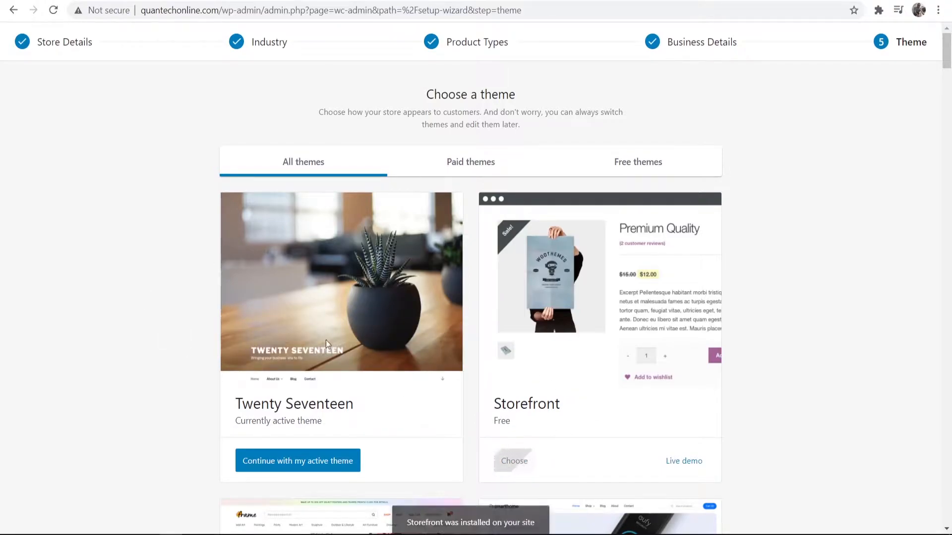
left_click(513, 461)
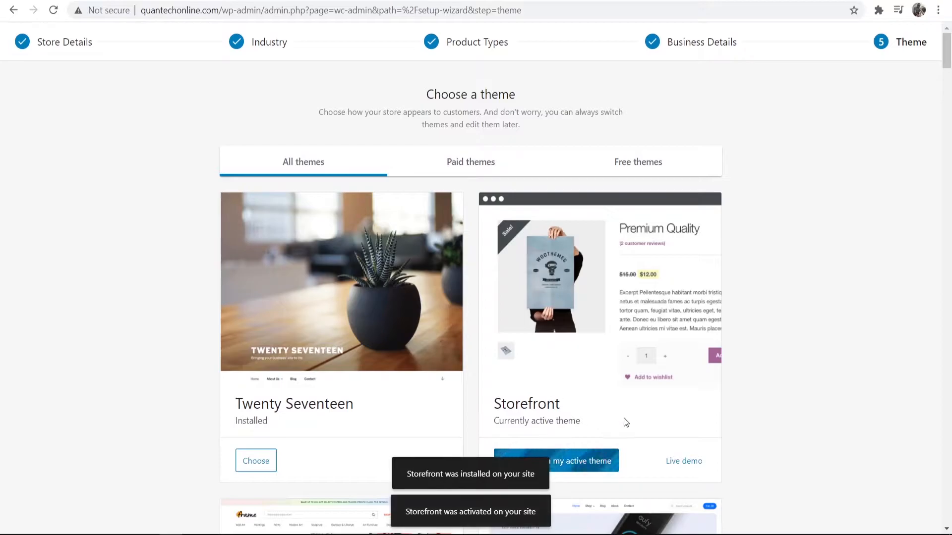
left_click(556, 461)
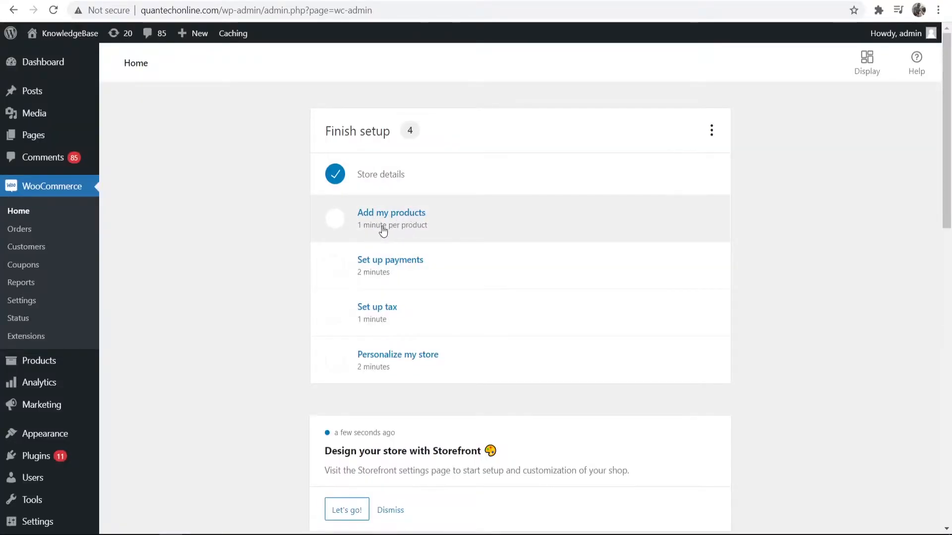
- Begin adding products by creating one from the Digital product template
left_click(391, 212)
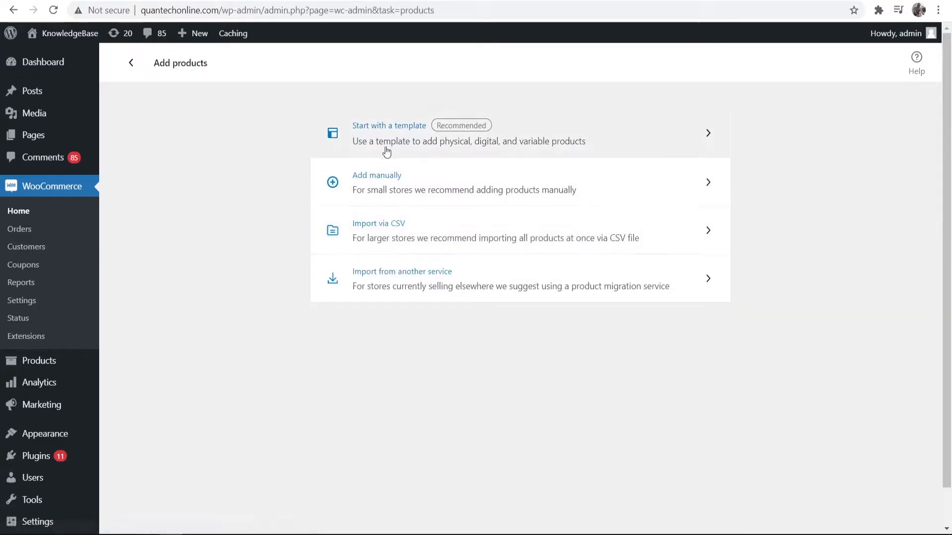
mouse_move(364, 148)
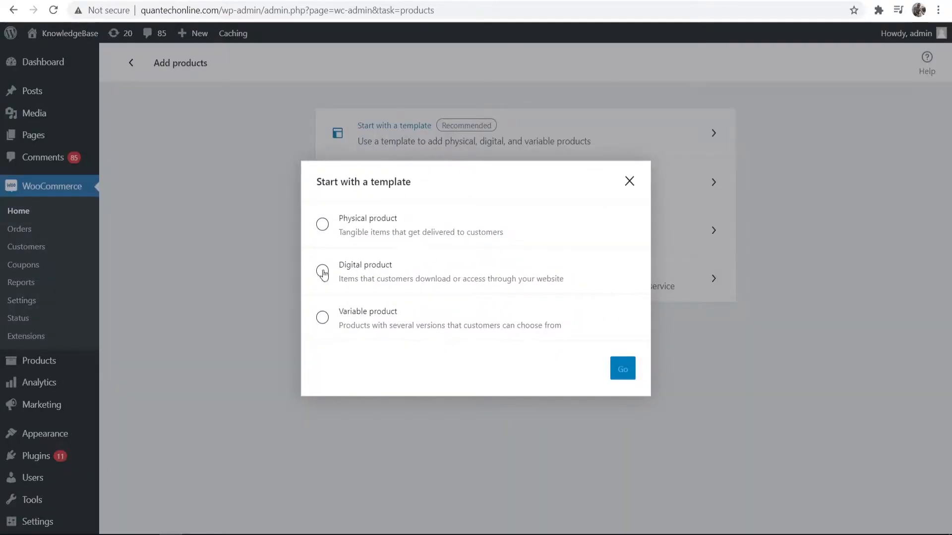
left_click(322, 272)
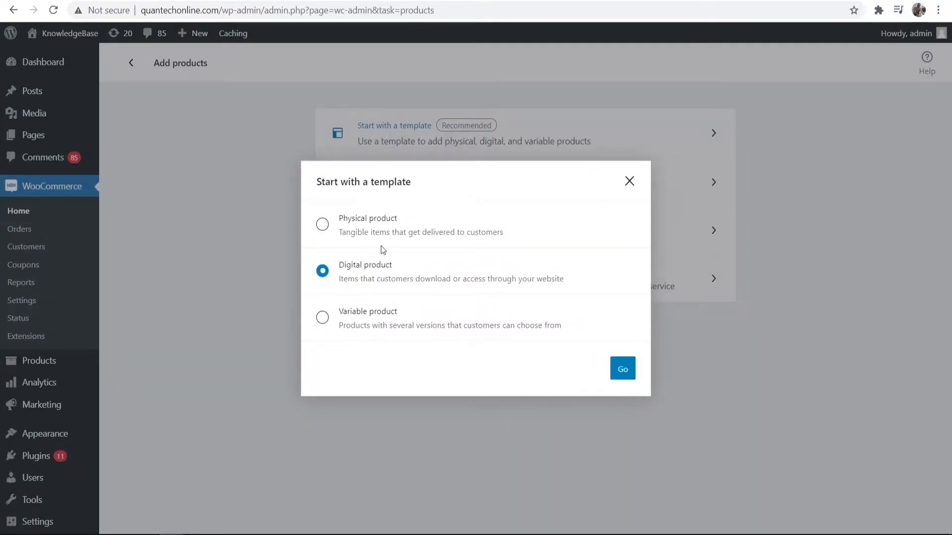
left_click(622, 369)
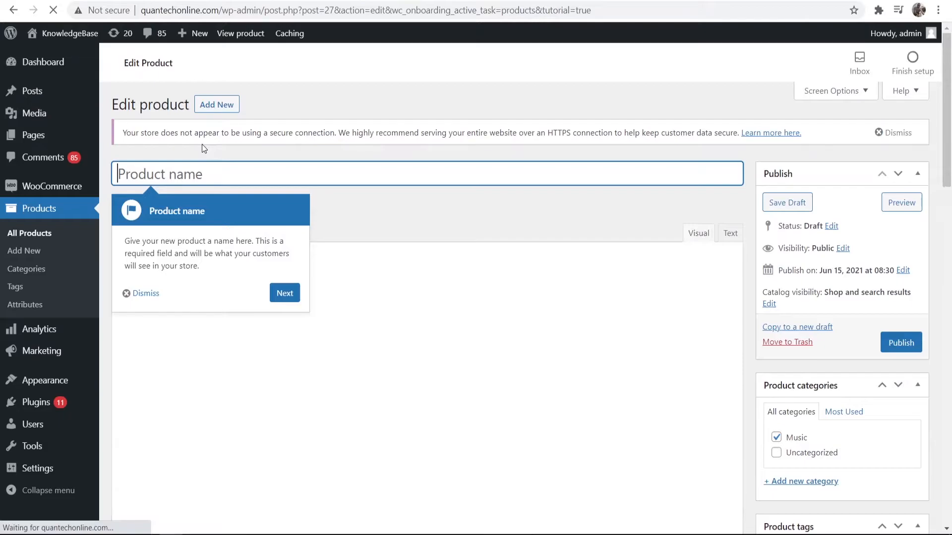
- Enter 'Coding For Beginners' as the product name while advancing the editor's guided tour
left_click(284, 293)
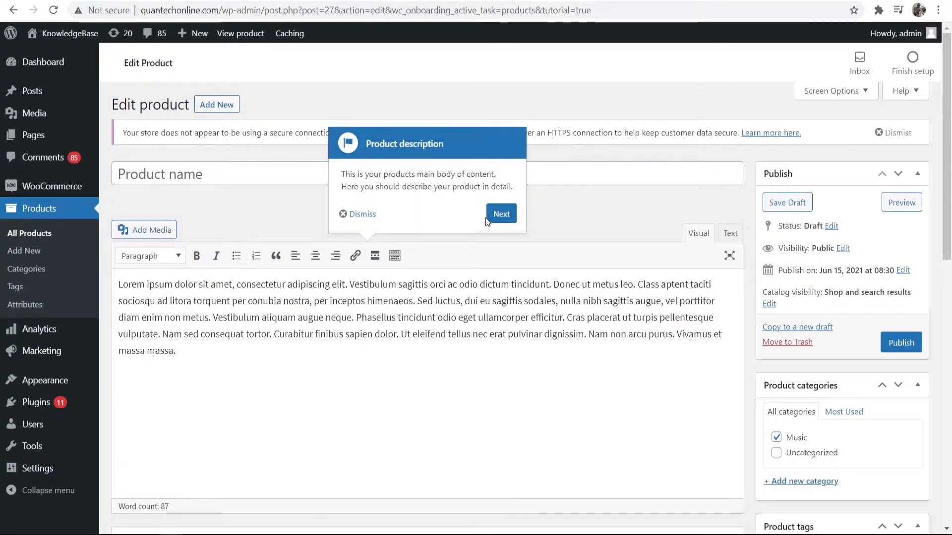
left_click(501, 214)
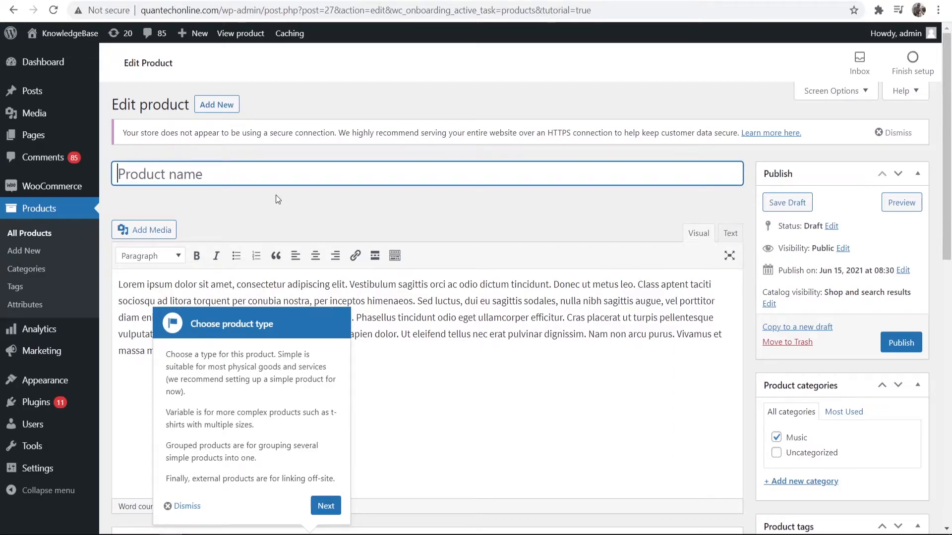
type("Coding FoR")
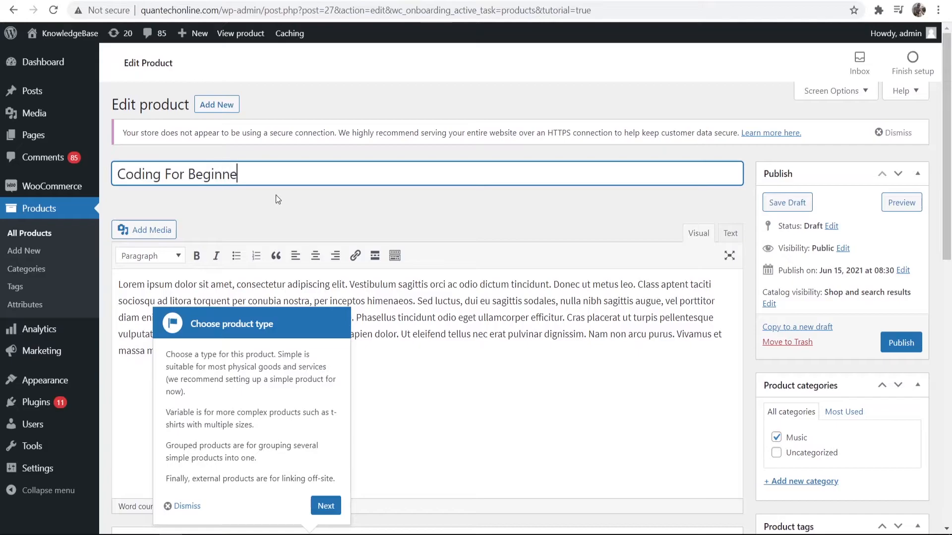
left_click(325, 506)
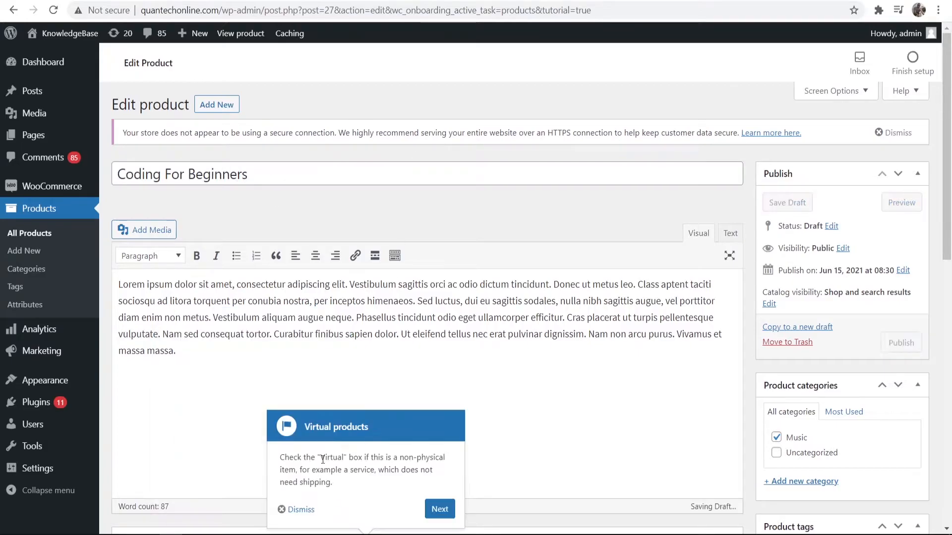
left_click(439, 508)
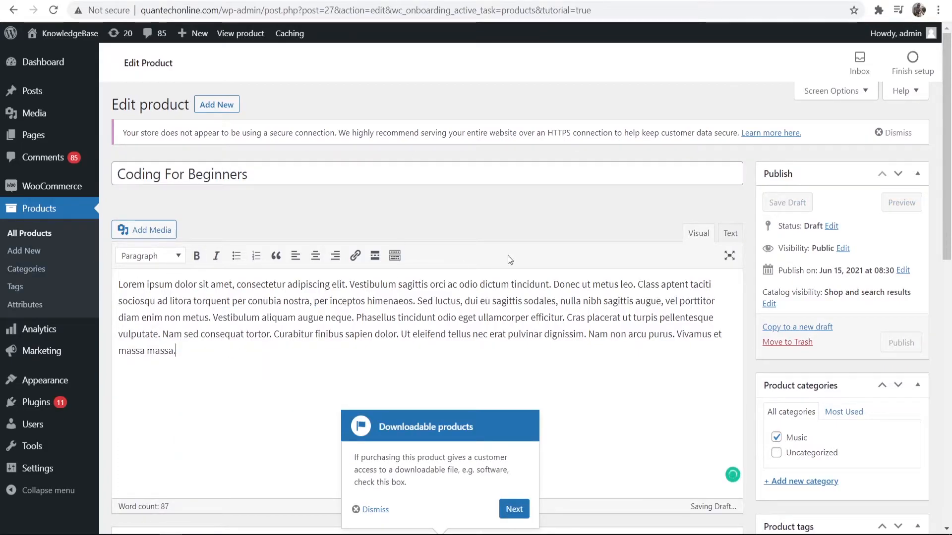
- Remove the Woo placeholder image and upload a photo of code as the product image
scroll("down", 3)
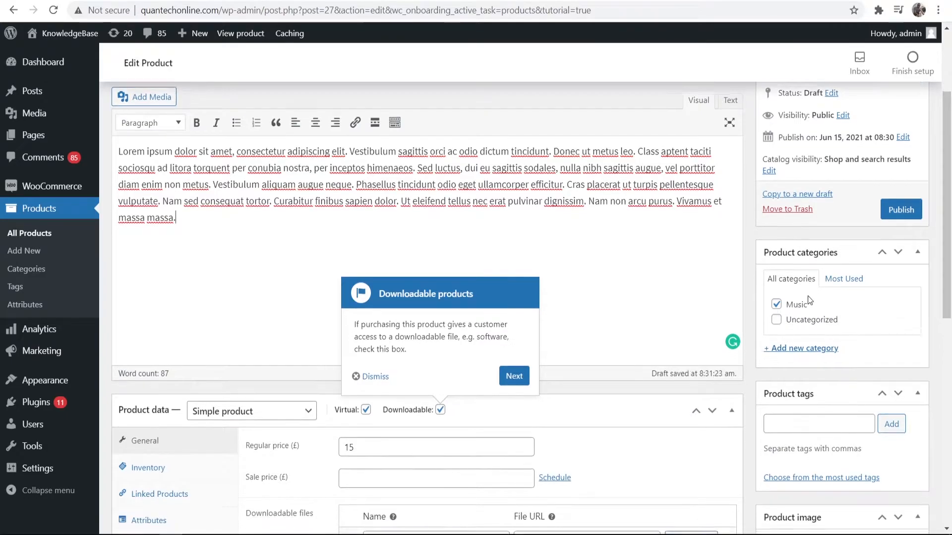
scroll("down", 3)
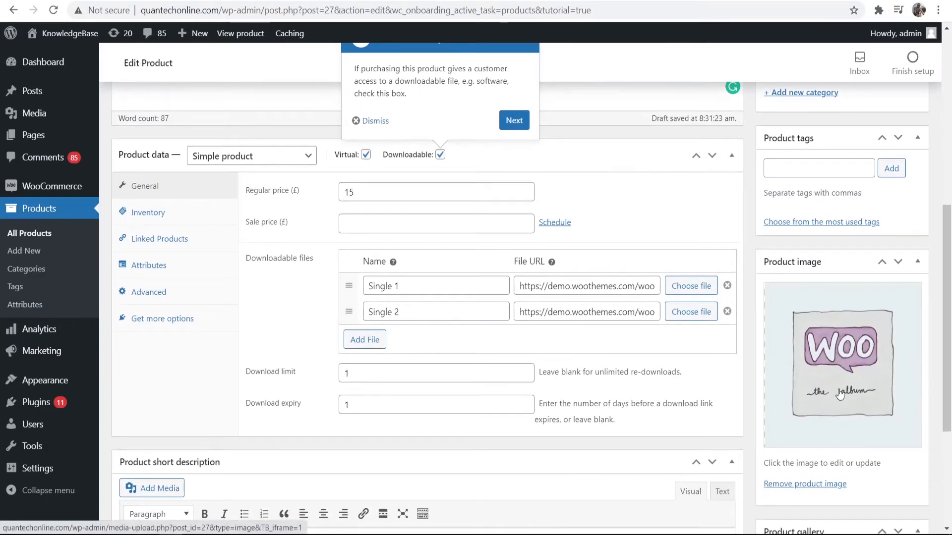
scroll("down", 3)
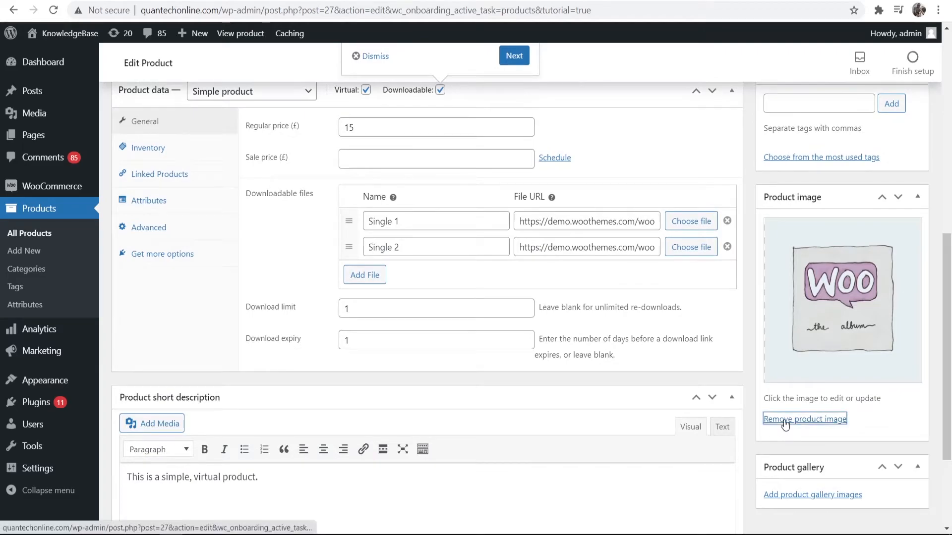
left_click(804, 419)
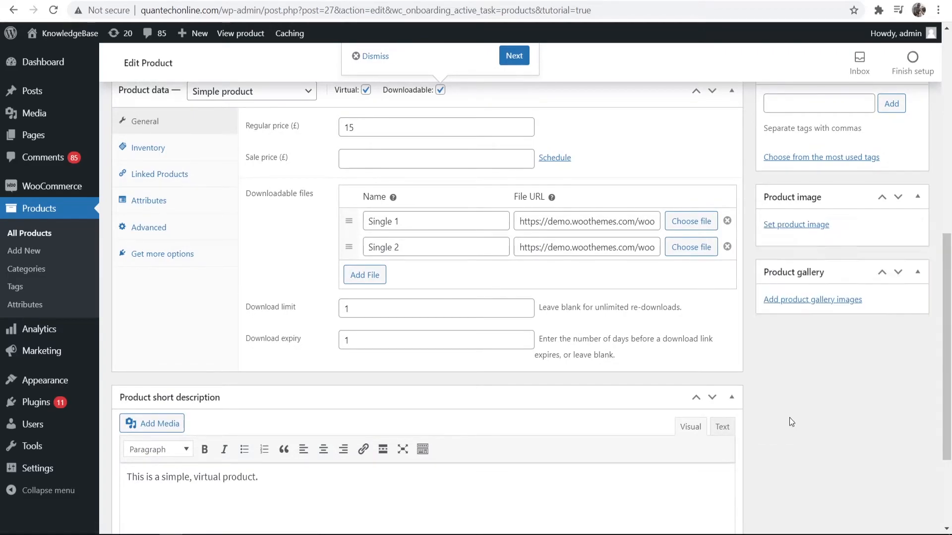
left_click(796, 224)
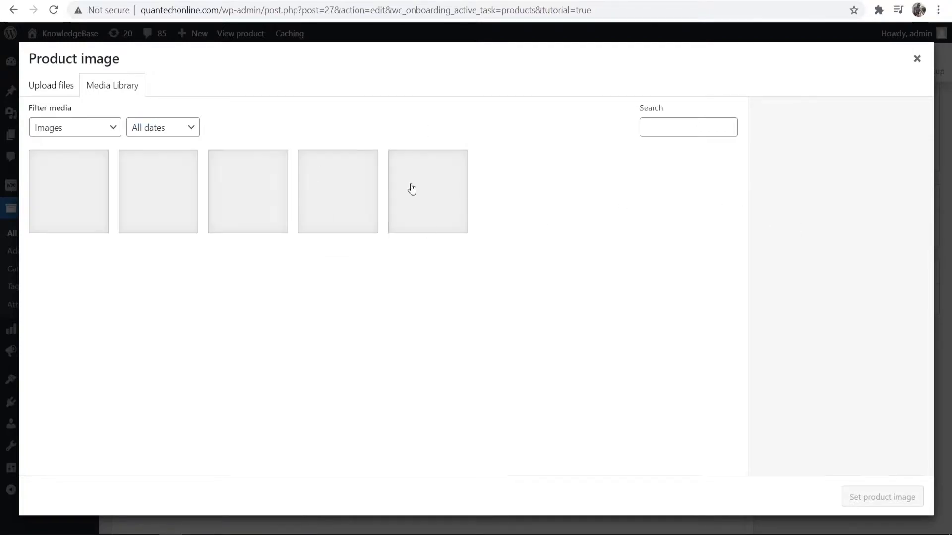
left_click(50, 85)
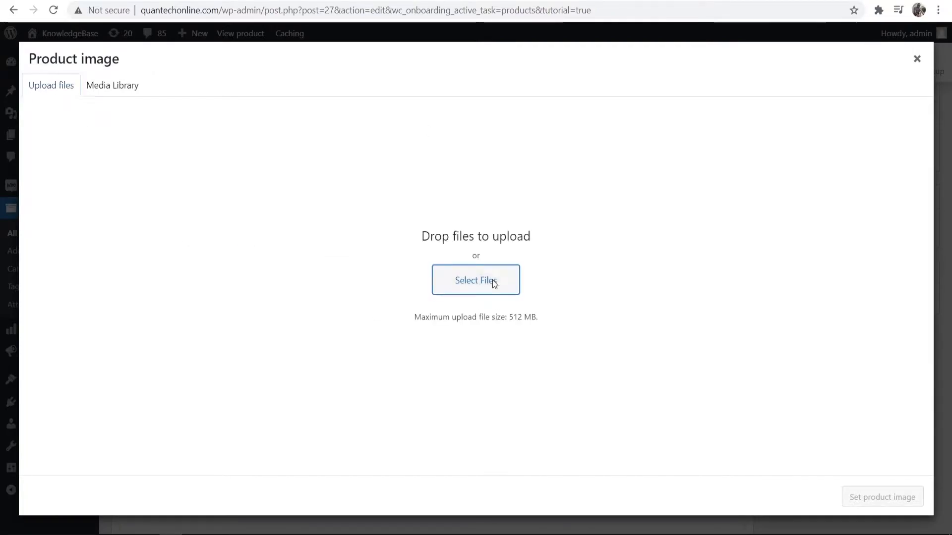
left_click(475, 281)
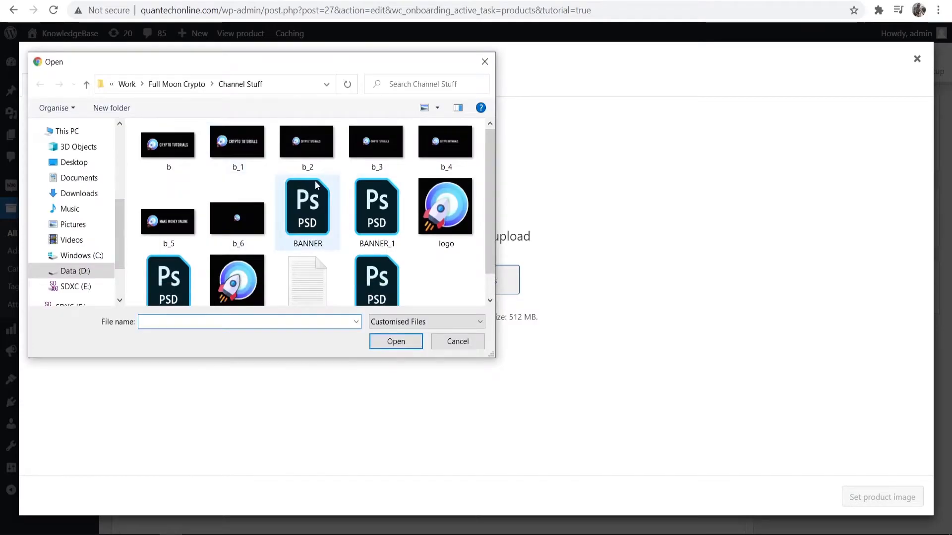
left_click(457, 341)
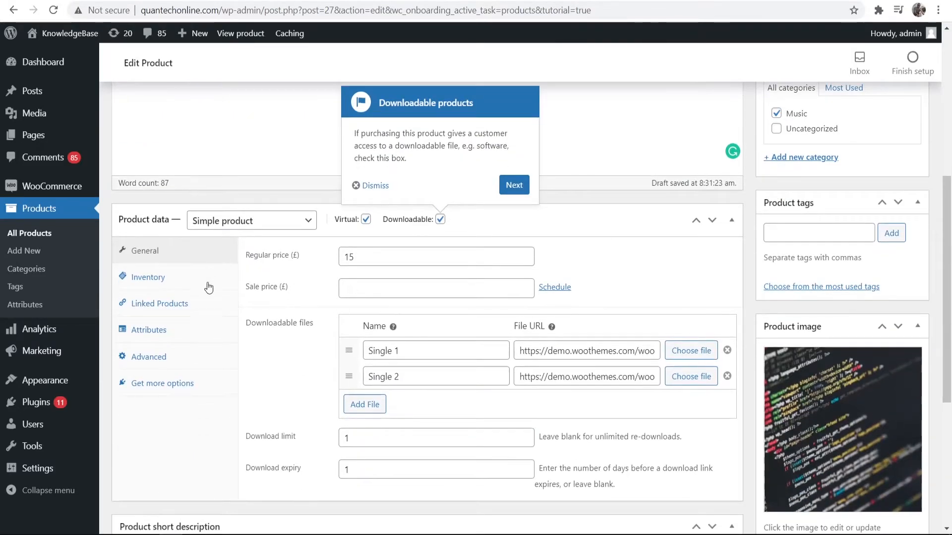
mouse_move(127, 284)
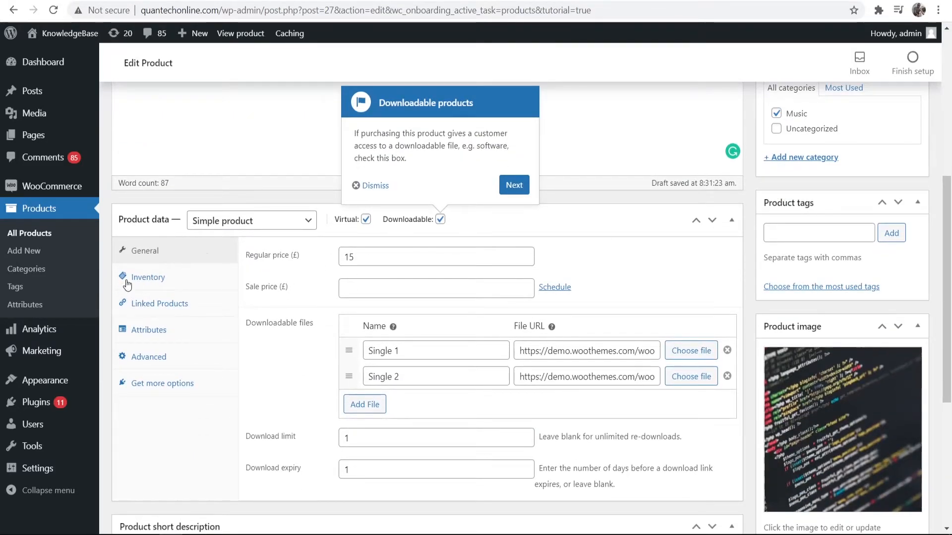
mouse_move(160, 303)
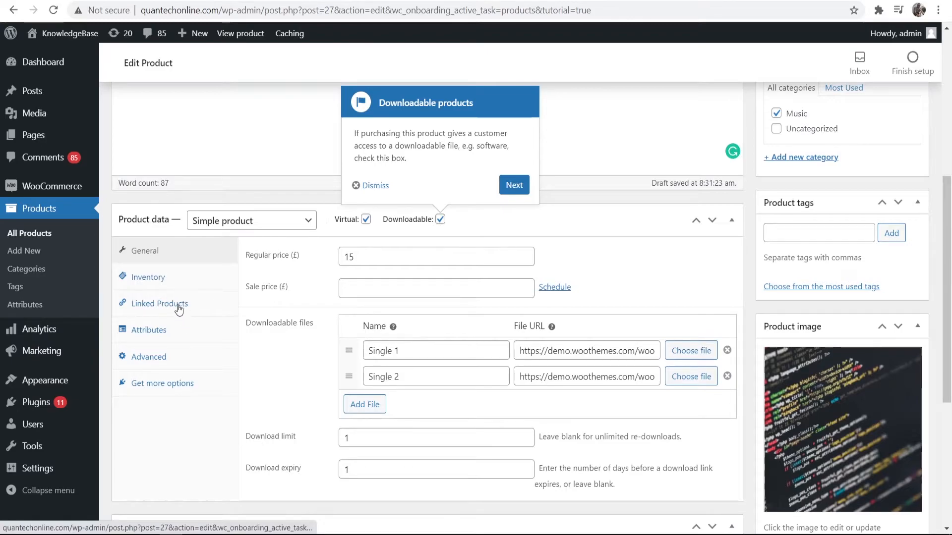
mouse_move(172, 295)
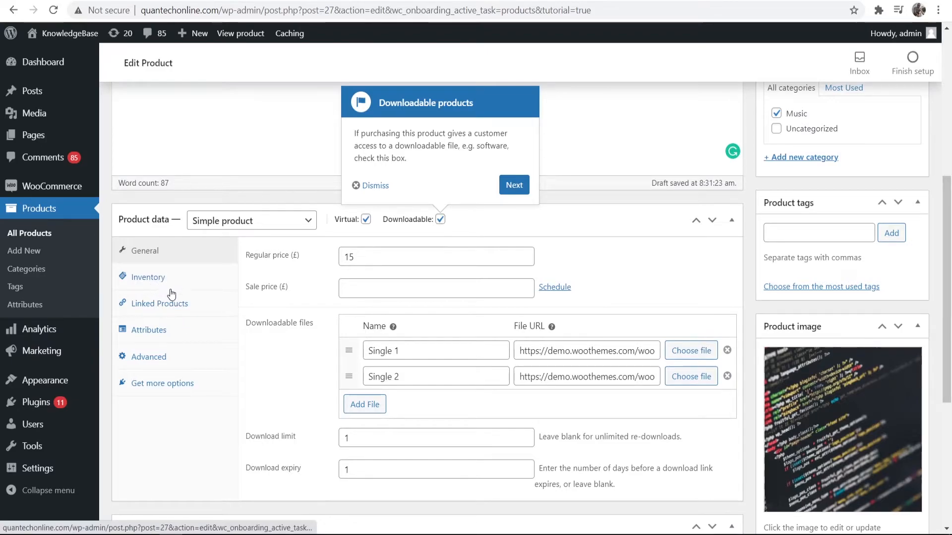
mouse_move(139, 280)
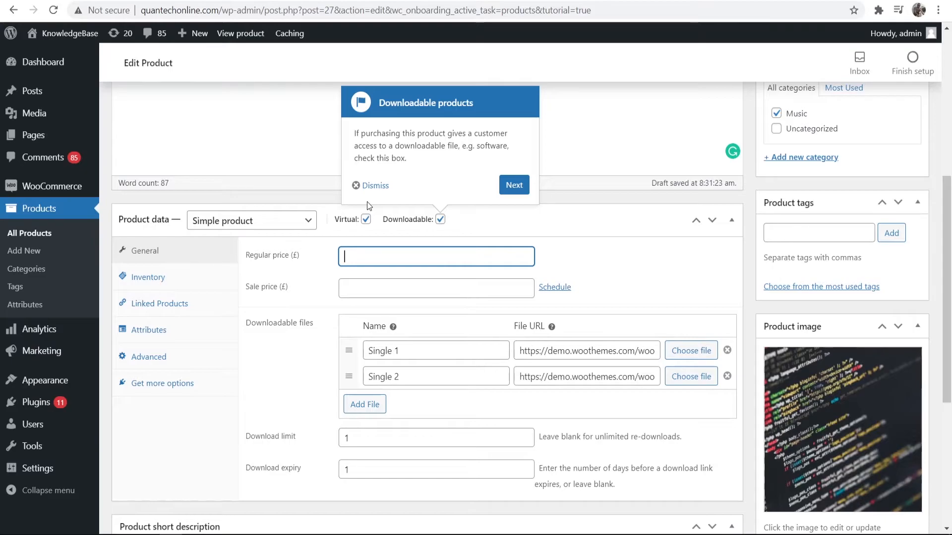
- Enter a regular price of 30 and a sale price of 15 in the General product data
type("30")
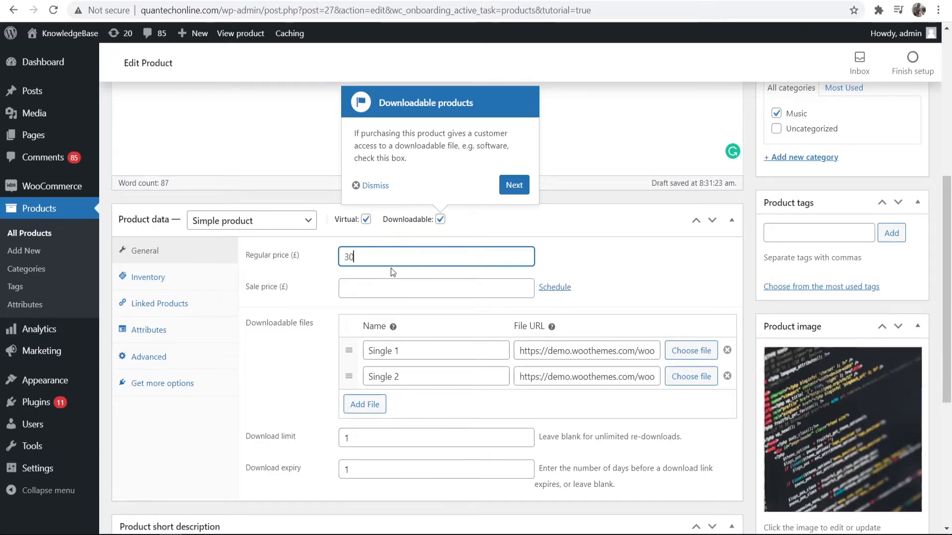
left_click(437, 287)
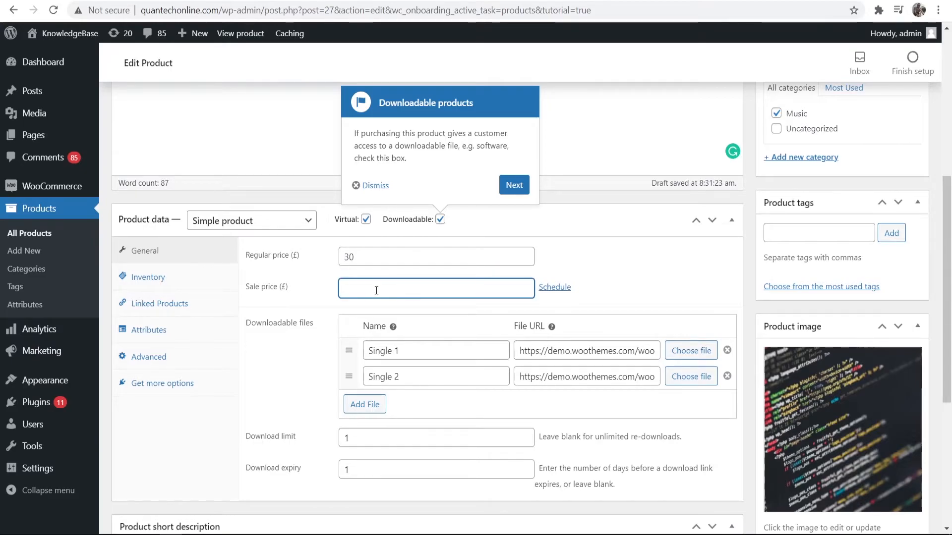
type("15")
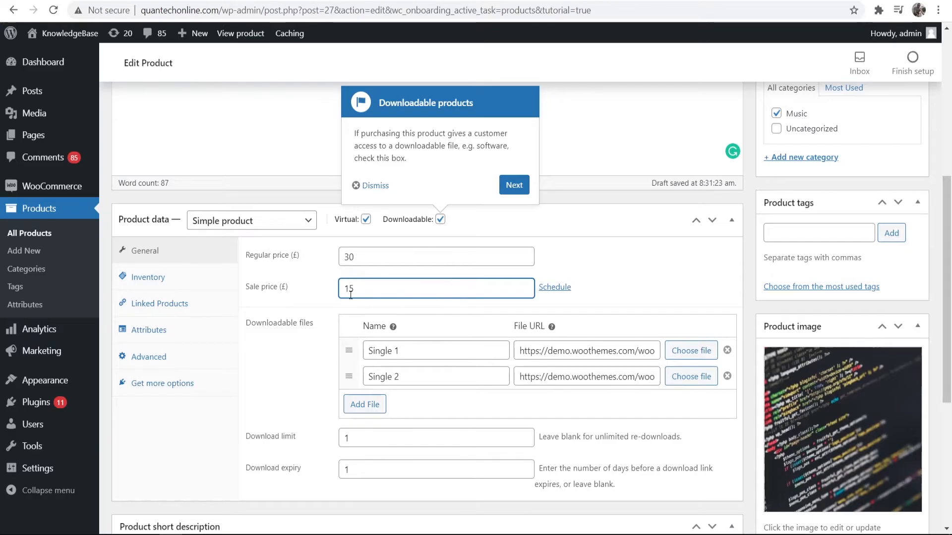
mouse_move(557, 291)
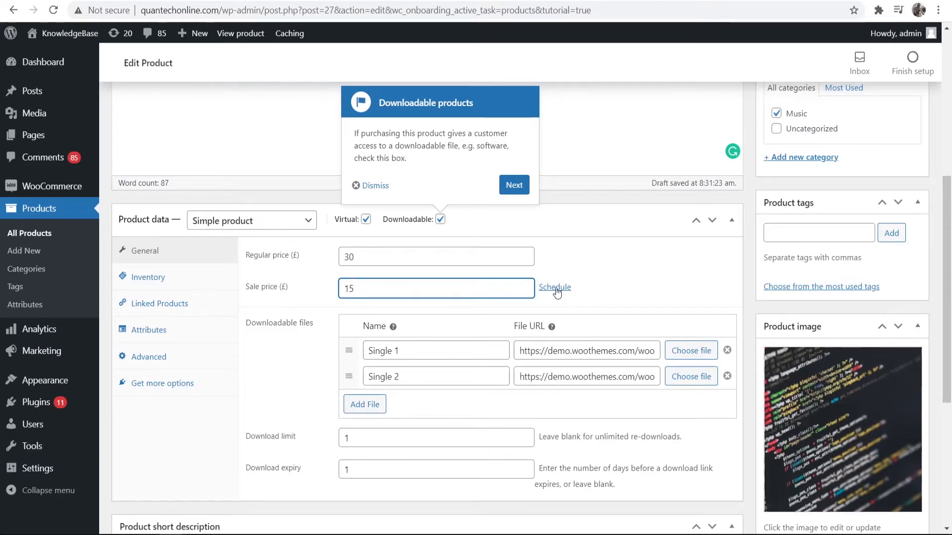
left_click(554, 287)
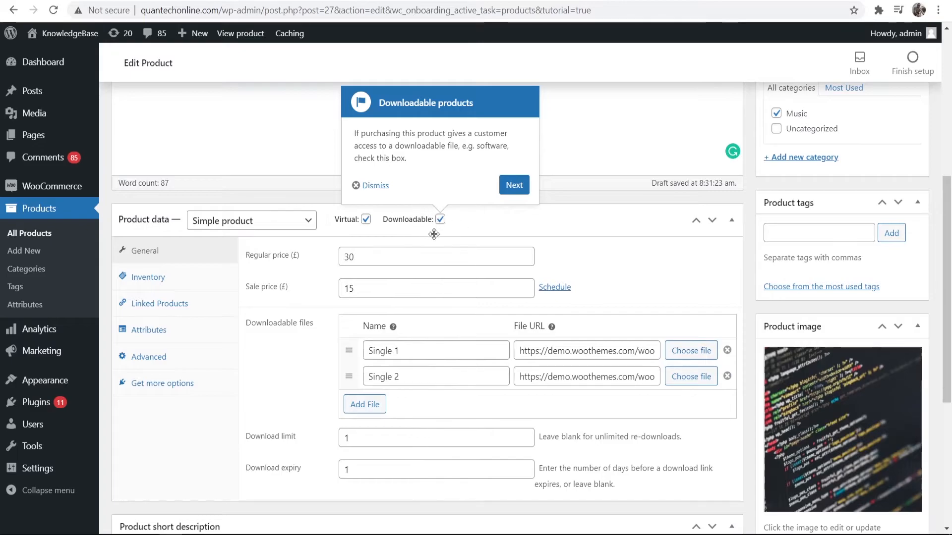
- Leave one downloadable file named 'Coding For Beginners' and bring up its file chooser
scroll("down", 3)
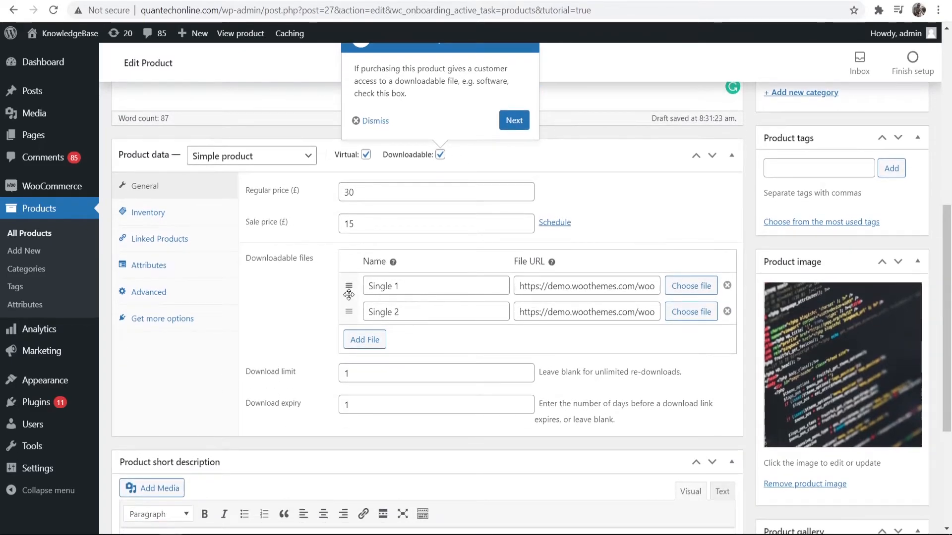
mouse_move(708, 343)
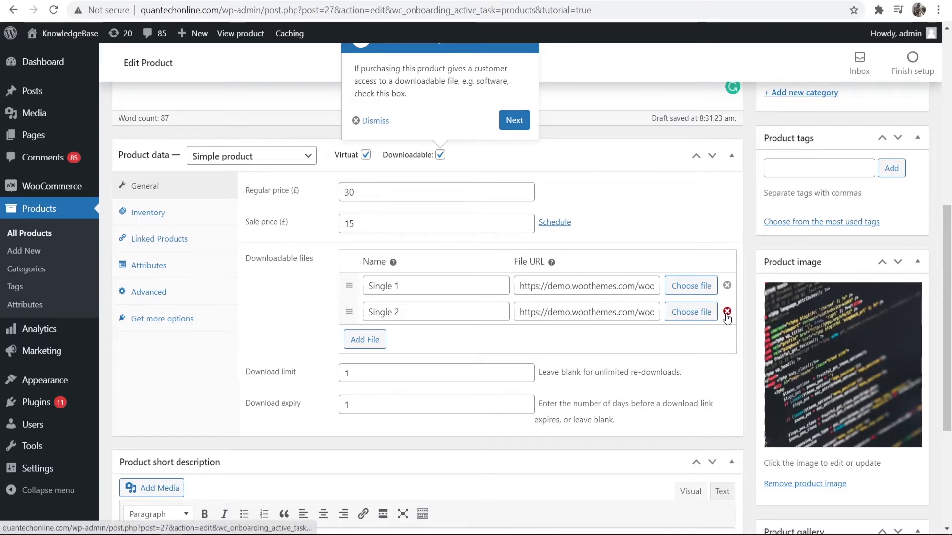
left_click(727, 311)
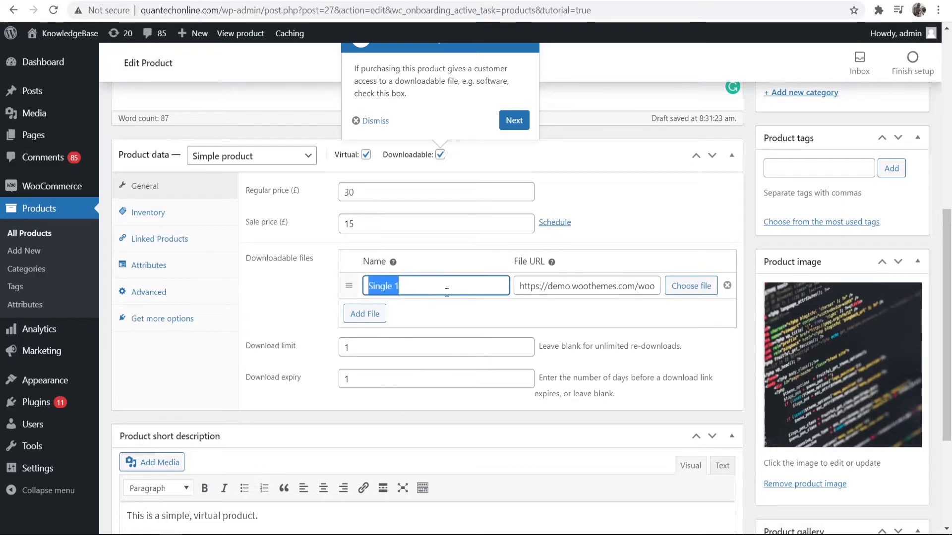
type("C")
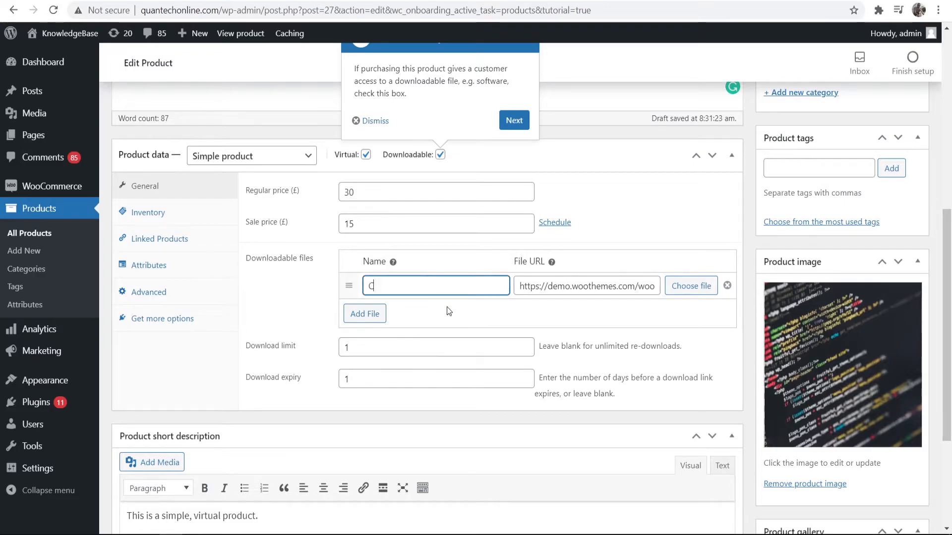
type("Coding For")
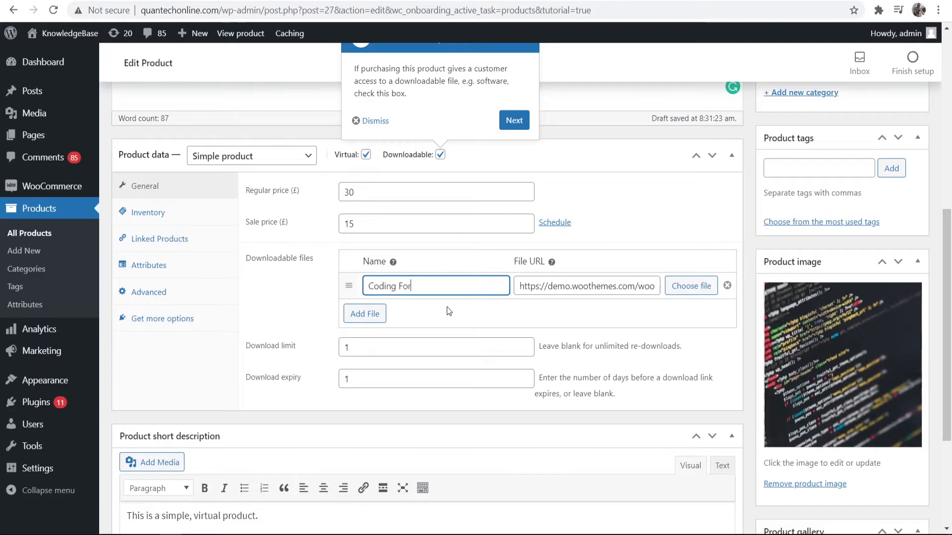
type("Beginners")
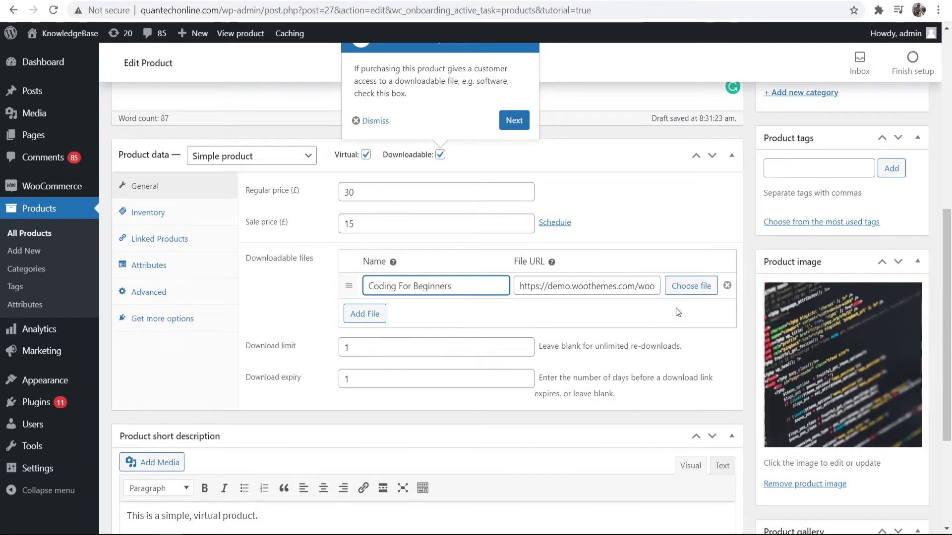
left_click(690, 286)
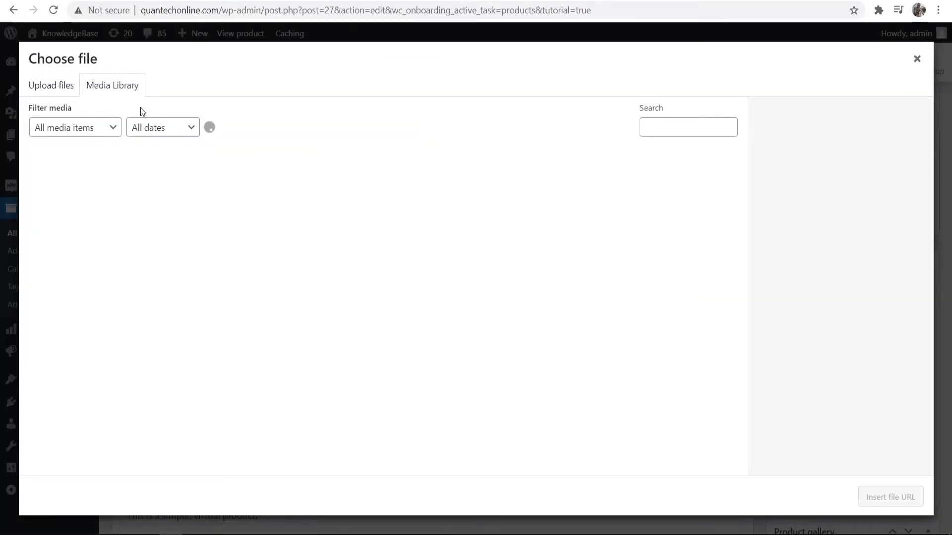
- Upload the Coding For Beginners ZIP from the computer and insert its URL as the download file
left_click(112, 86)
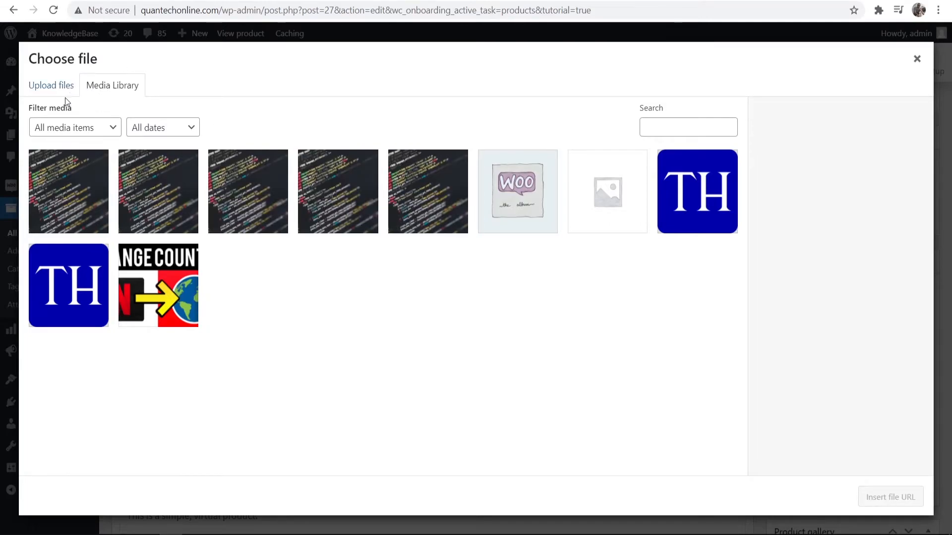
left_click(51, 86)
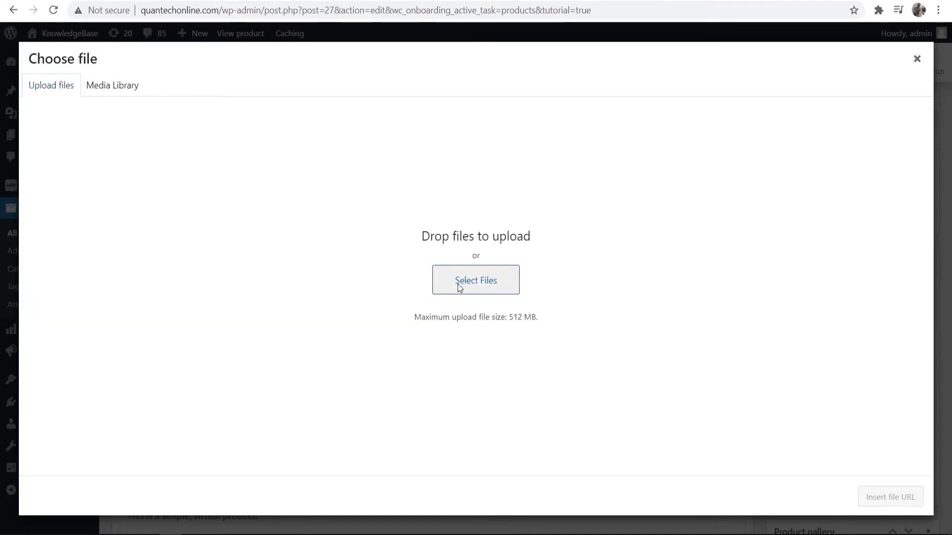
left_click(475, 280)
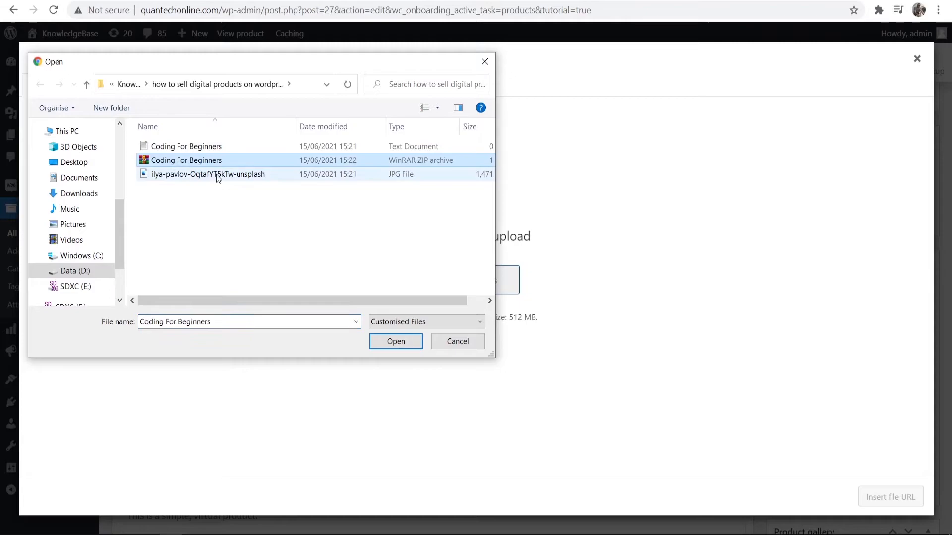
mouse_move(176, 163)
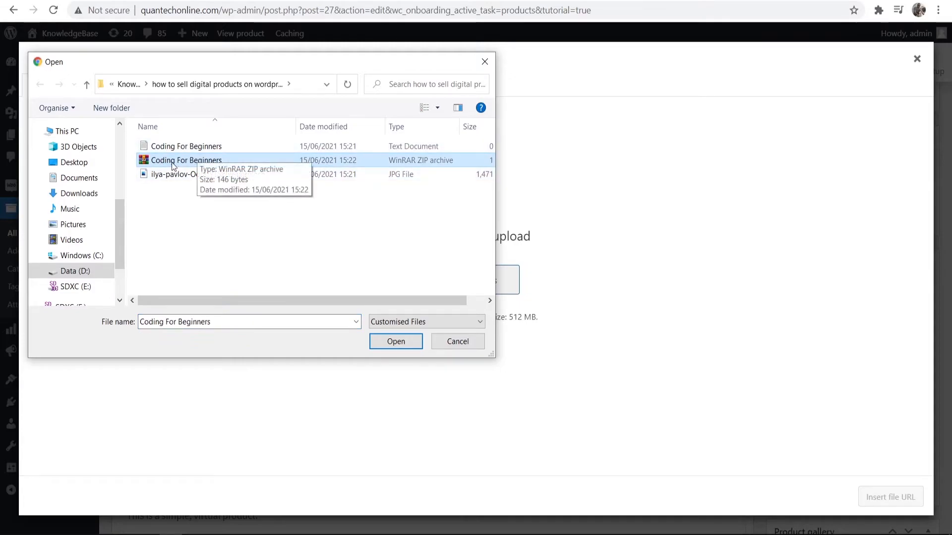
mouse_move(262, 234)
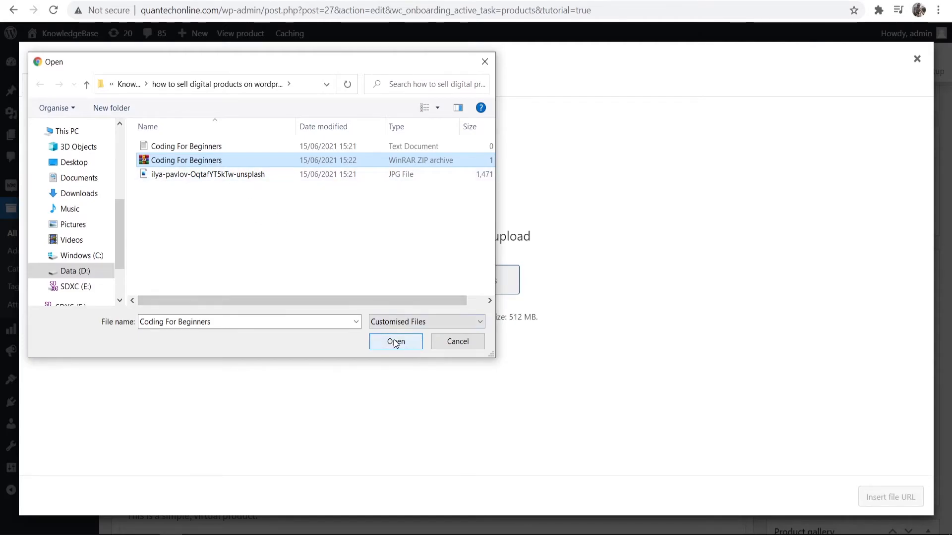
left_click(396, 342)
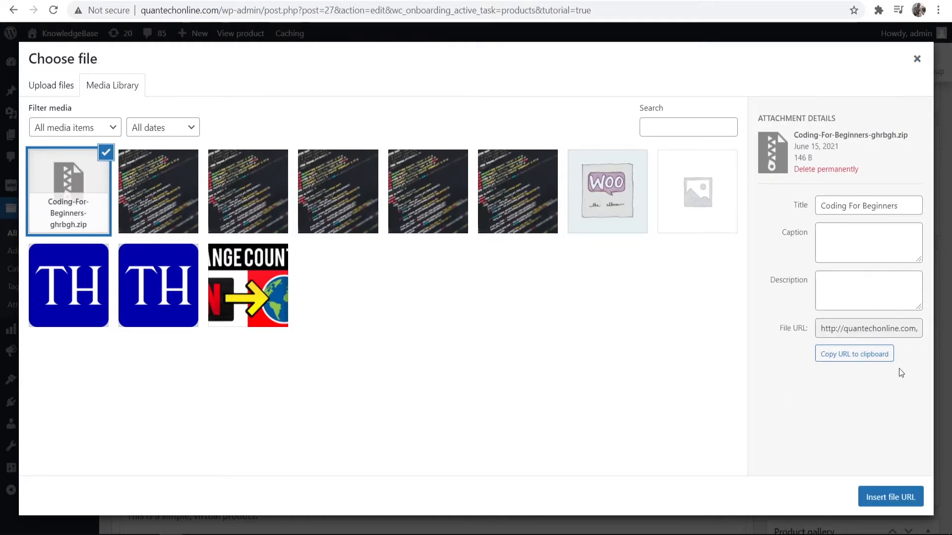
left_click(890, 497)
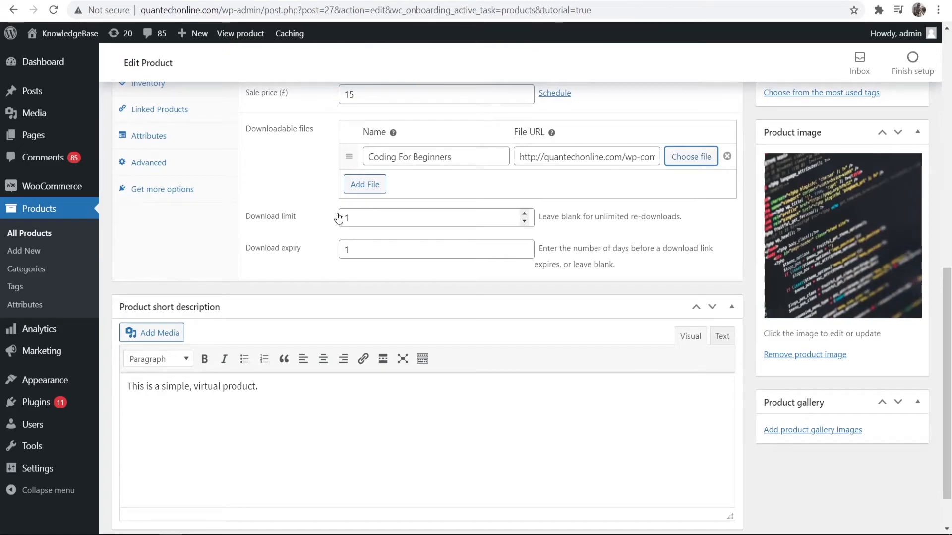
mouse_move(307, 246)
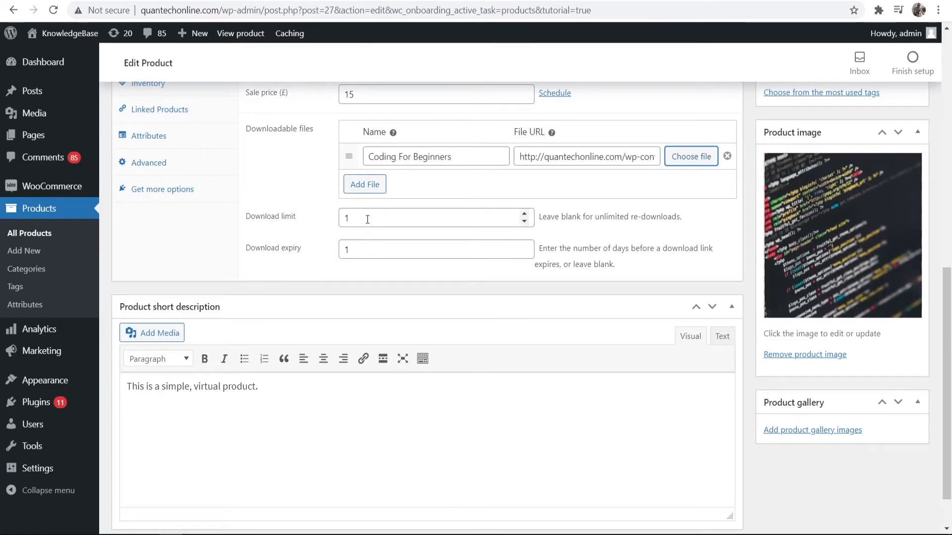
mouse_move(370, 220)
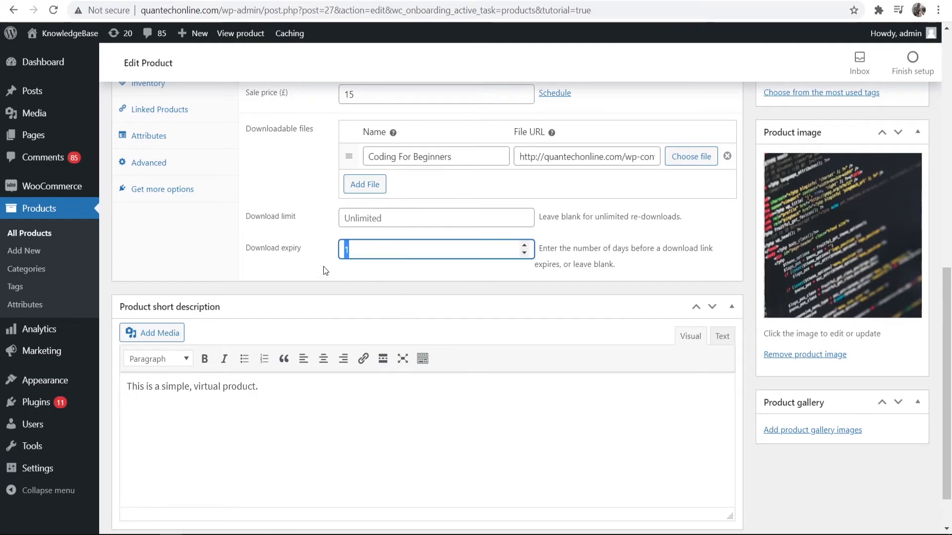
- Leave Download limit and Download expiry blank so downloads are unlimited with no expiry
scroll("down", 3)
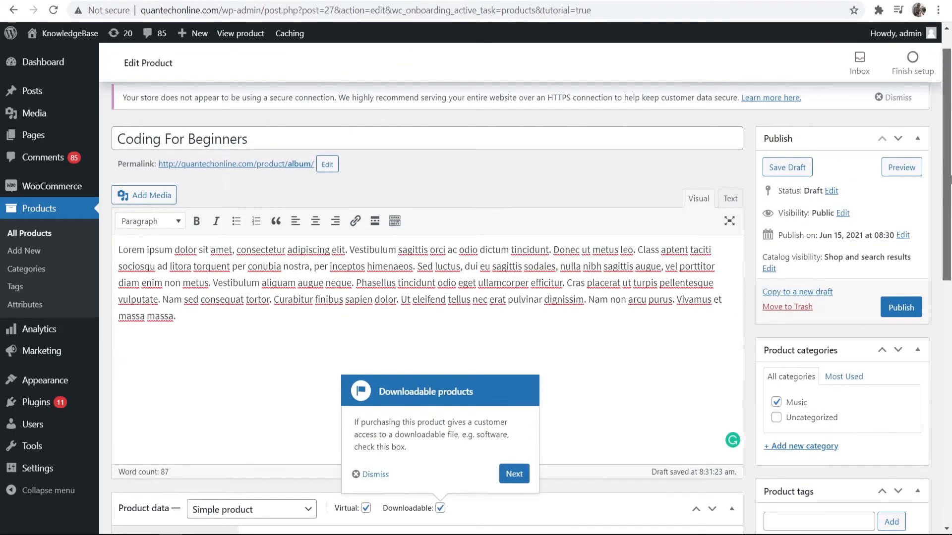
scroll("up", 3)
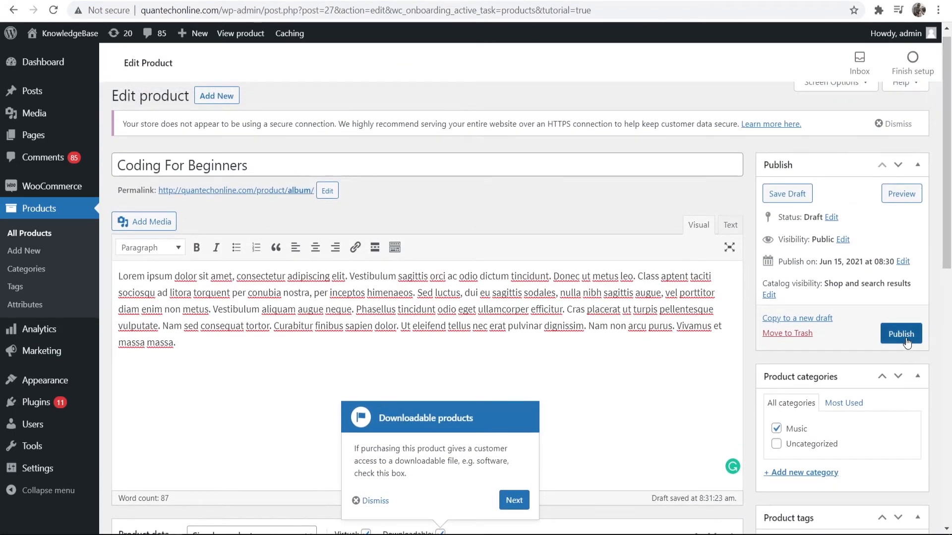
scroll("down", 3)
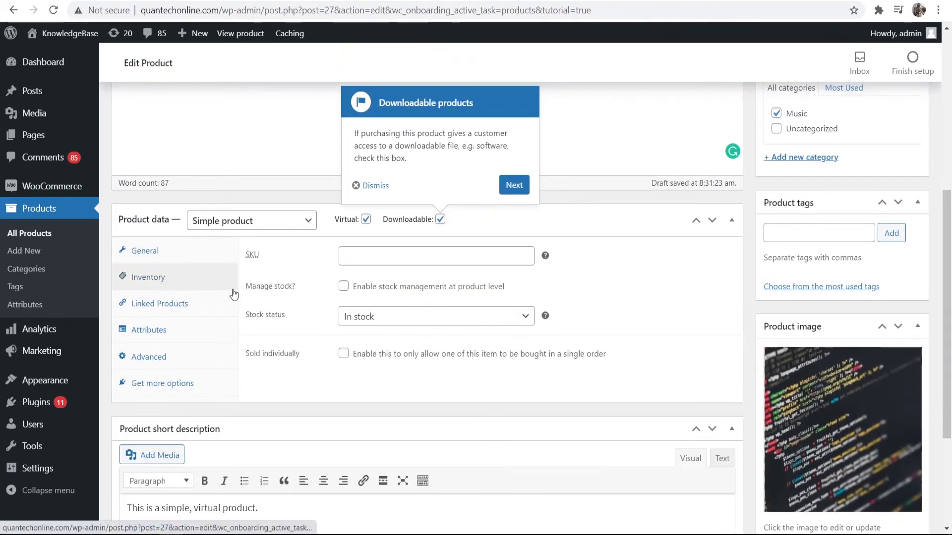
mouse_move(272, 333)
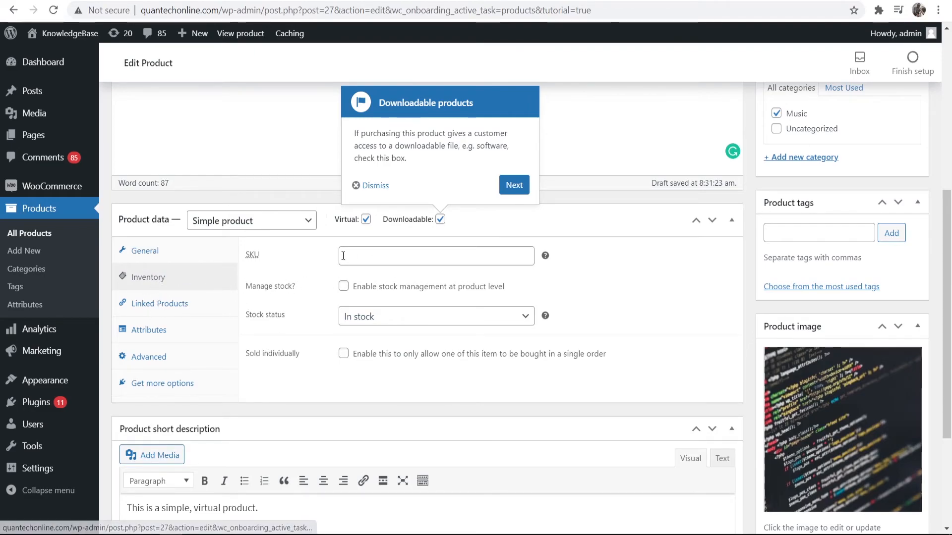
left_click(159, 303)
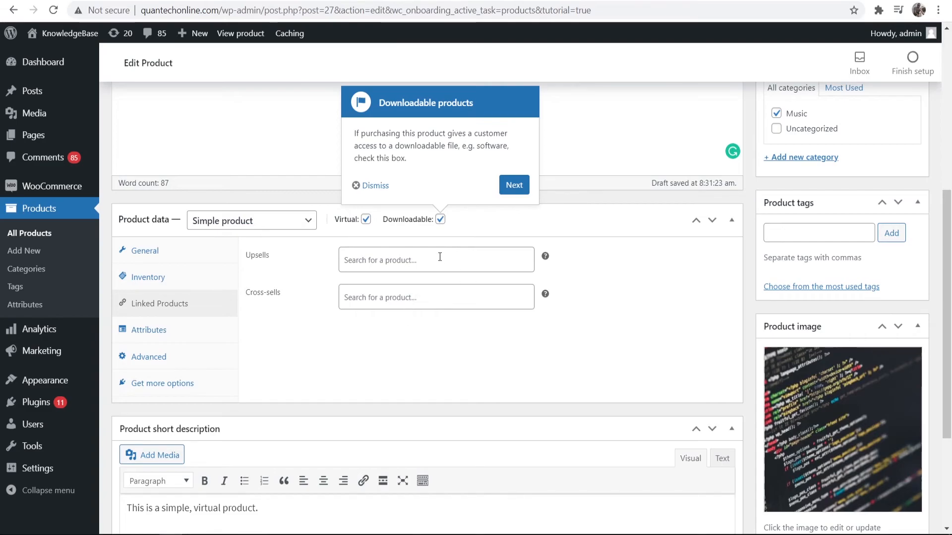
mouse_move(146, 337)
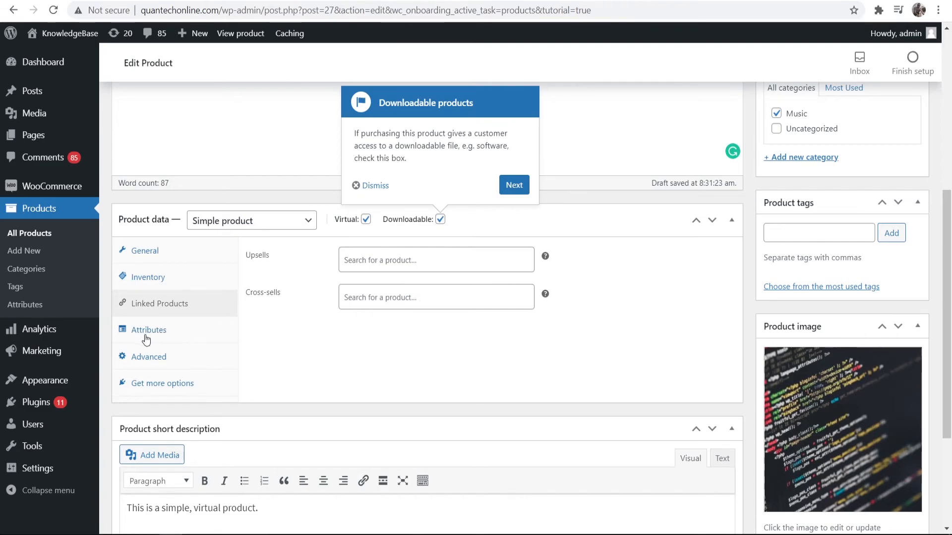
left_click(145, 249)
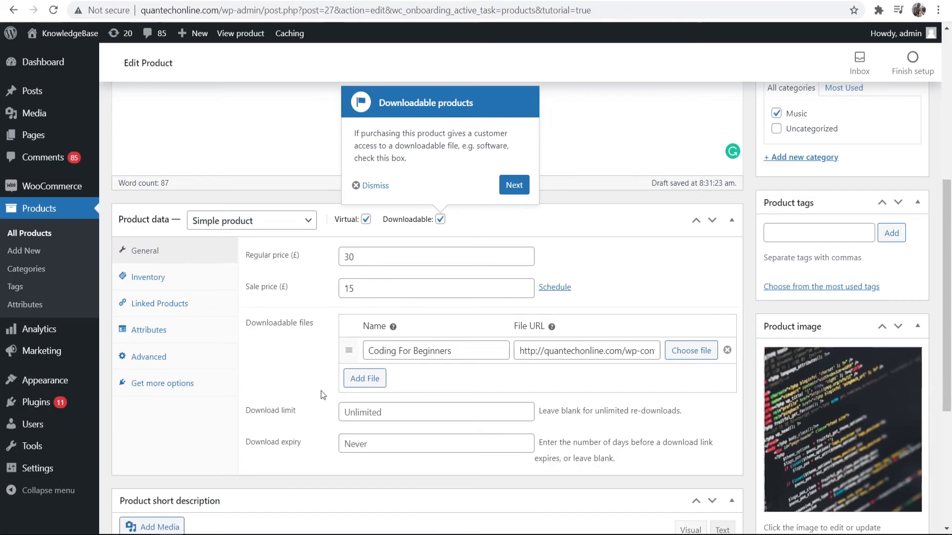
scroll("up", 3)
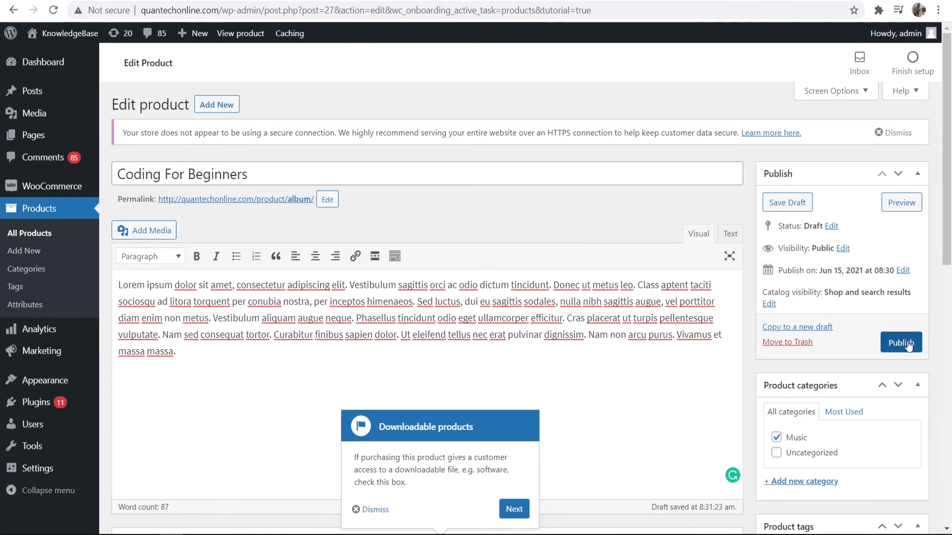
- View Coding For Beginners on the storefront and add one to the cart at £15
left_click(901, 202)
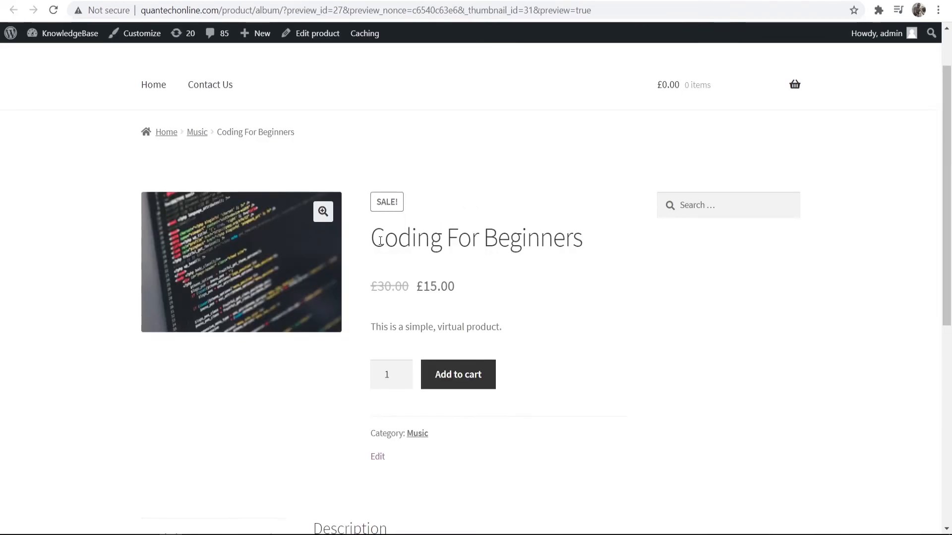
mouse_move(371, 230)
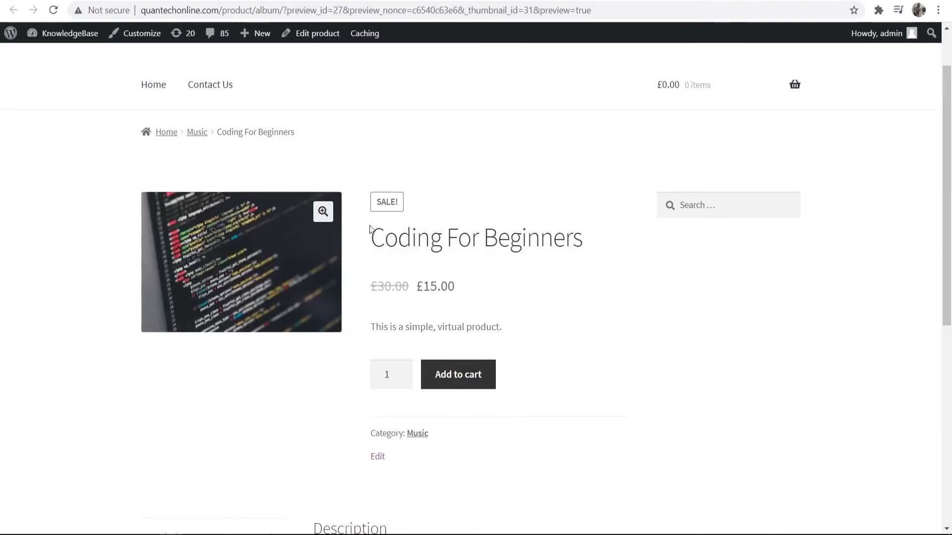
mouse_move(392, 260)
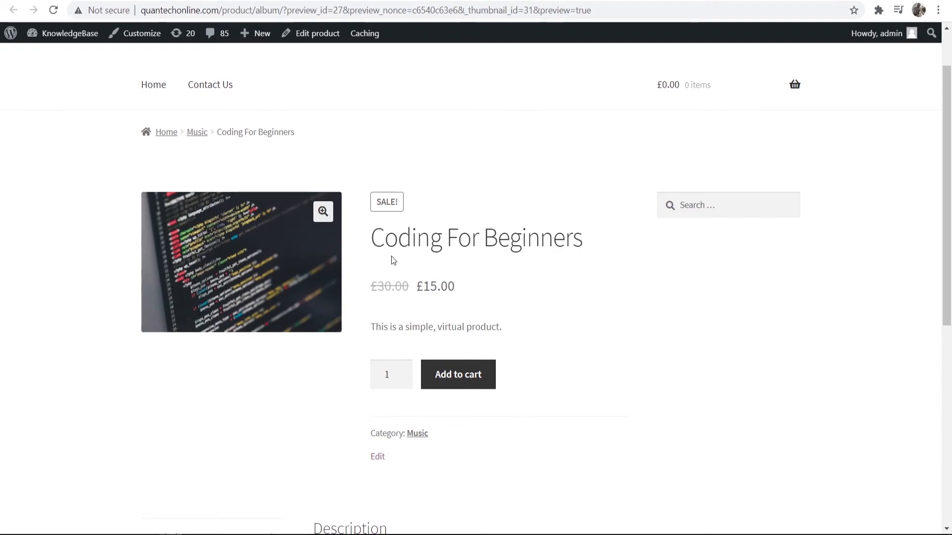
mouse_move(509, 304)
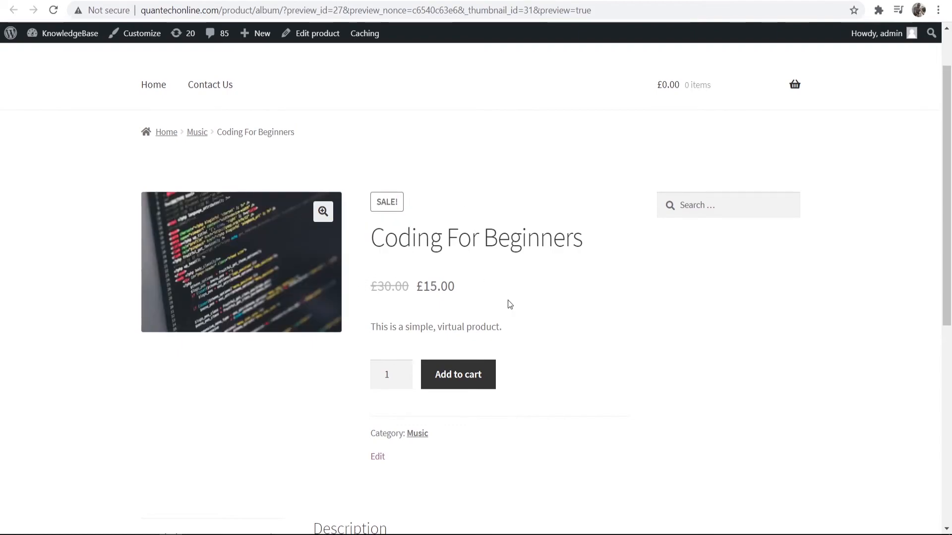
scroll("down", 3)
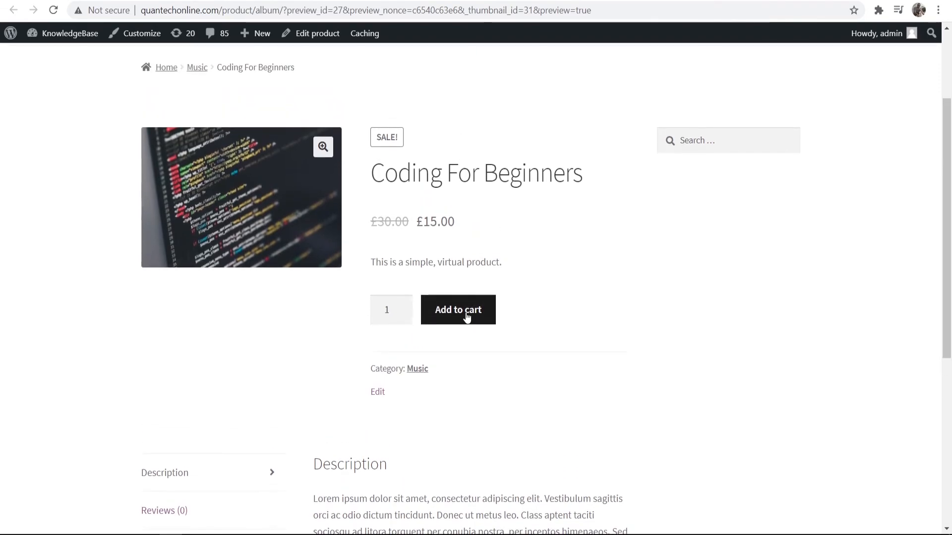
left_click(458, 309)
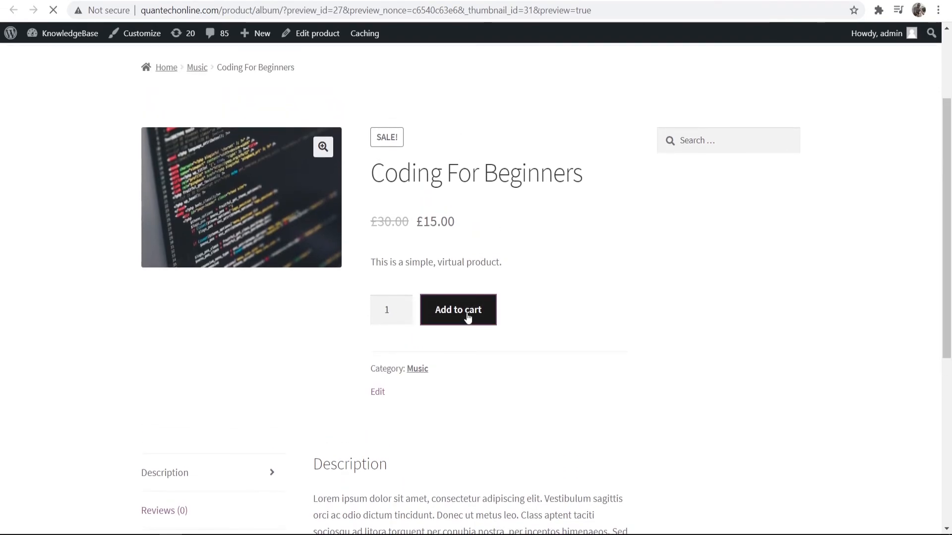
left_click(458, 309)
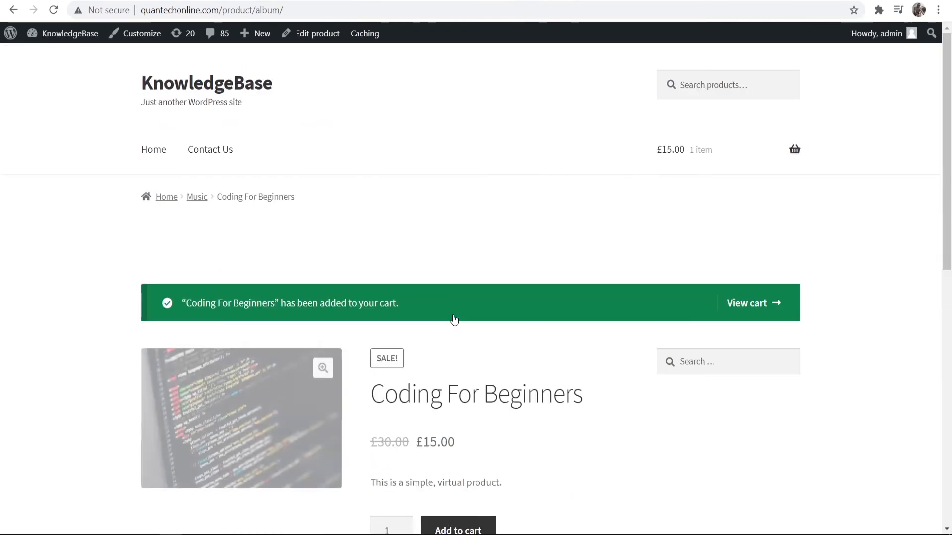
scroll("down", 3)
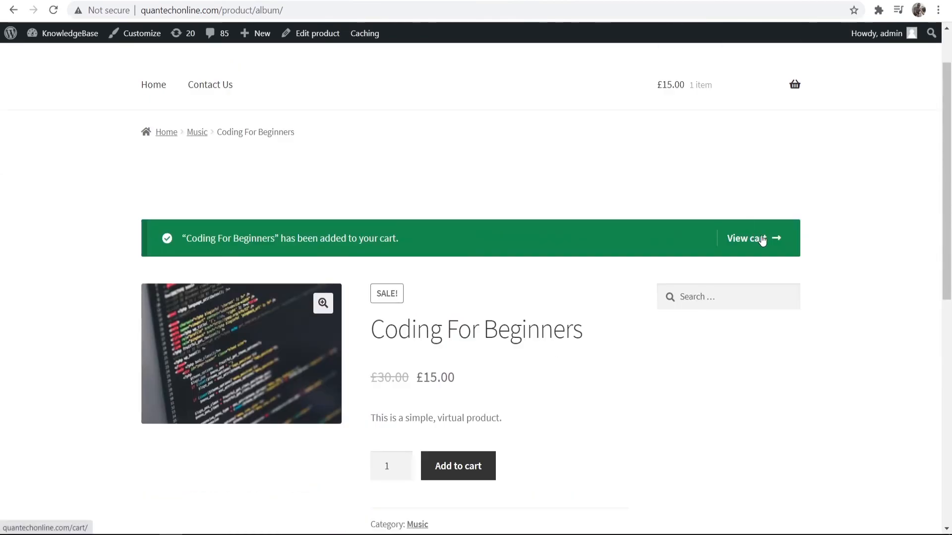
- View the cart listing Coding For Beginners, quantity 1, £15 total
left_click(744, 238)
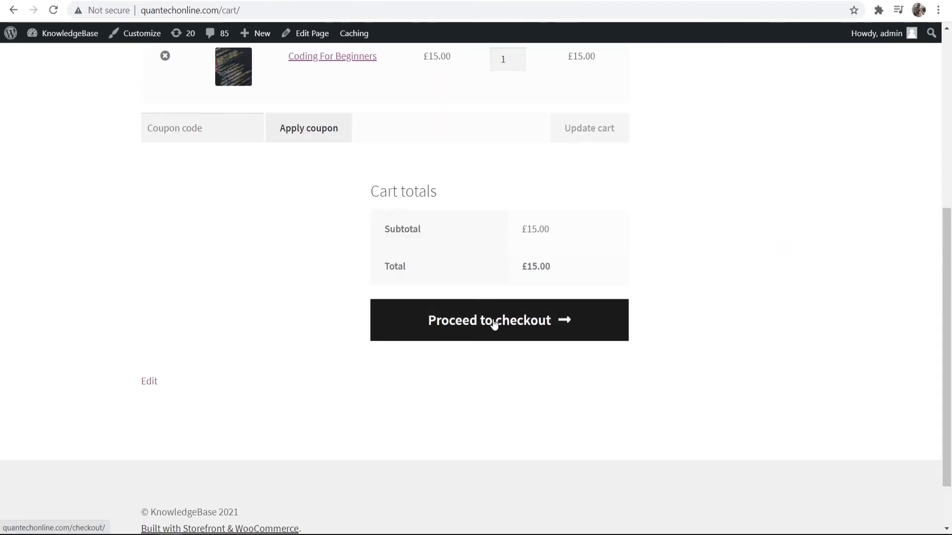
scroll("up", 3)
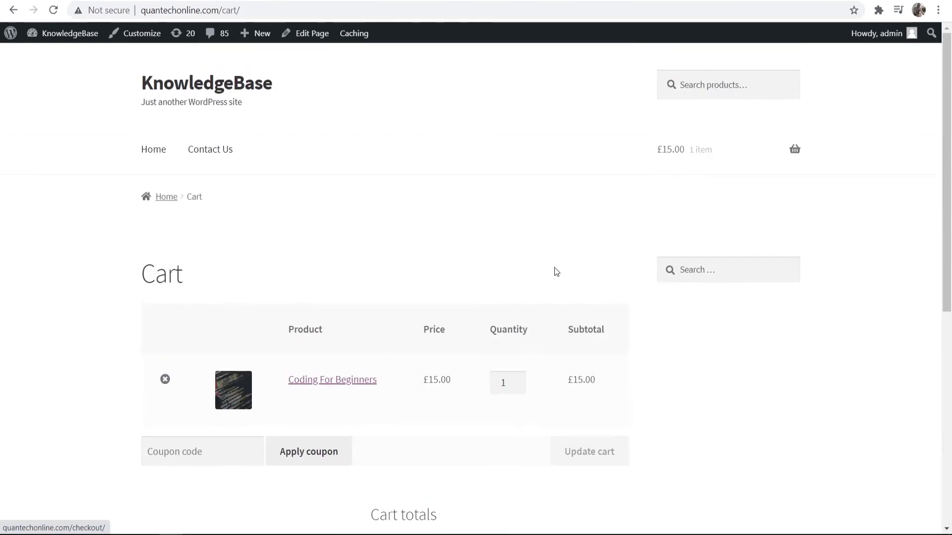